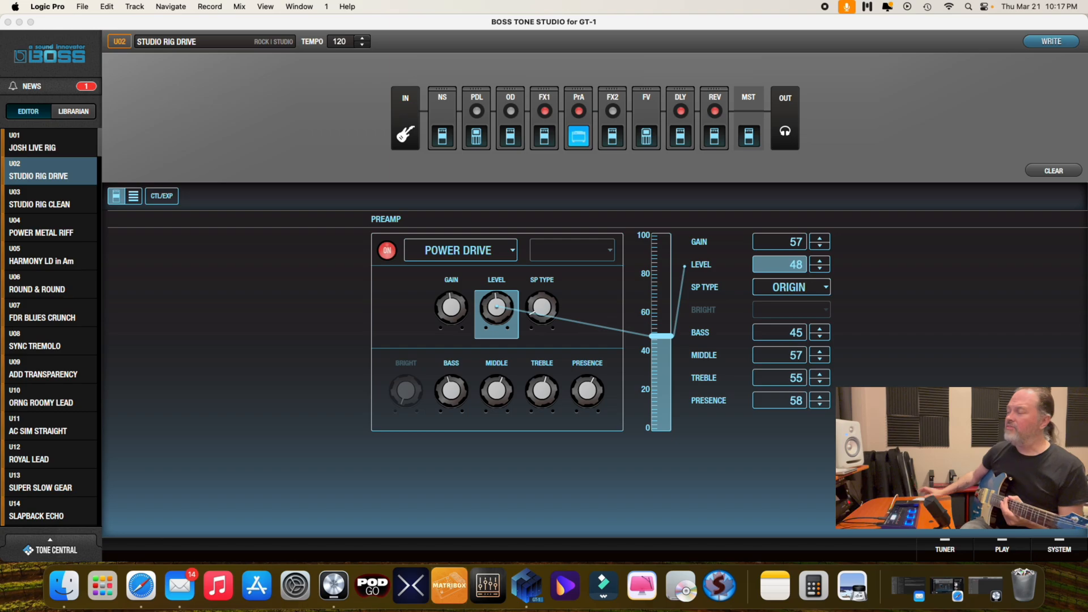
{"action": "mouse_move", "coordinate": [356, 168]}
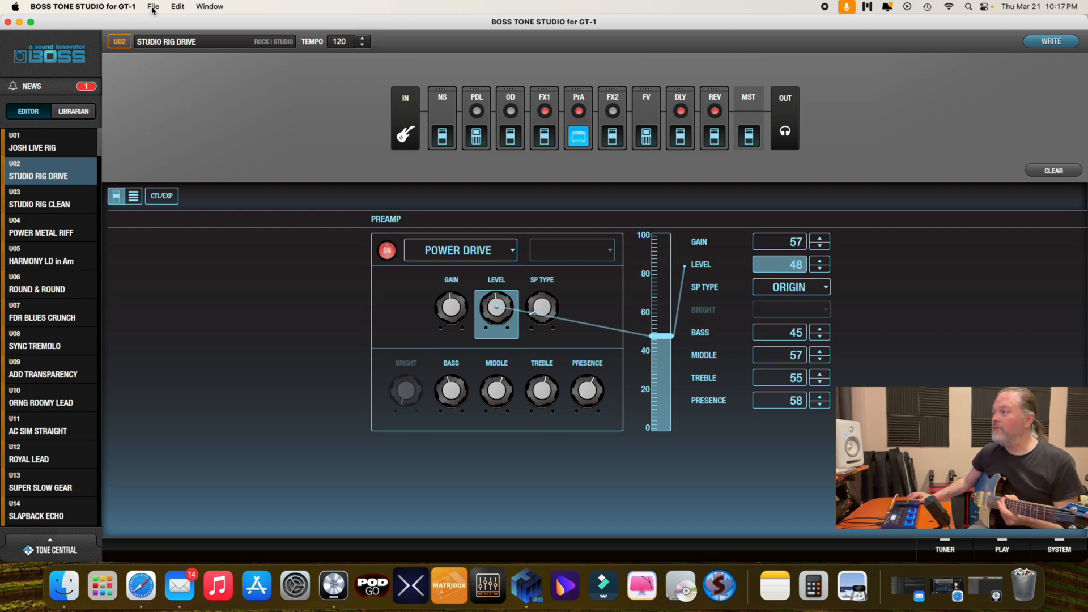
Step: Look through the application's general, file and window menus
{"action": "left_click", "coordinate": [82, 7]}
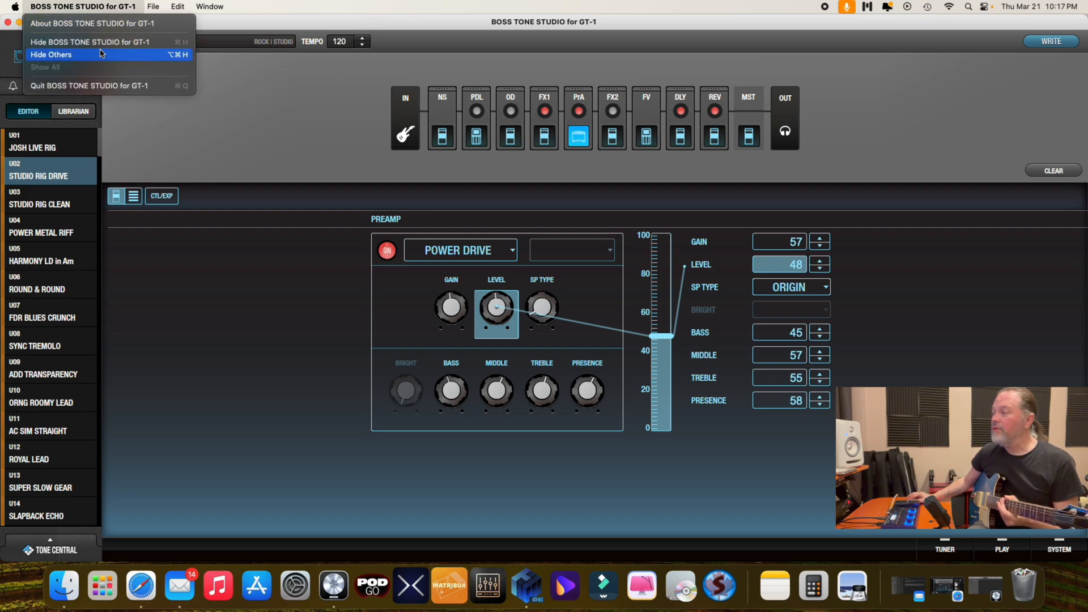
{"action": "left_click", "coordinate": [153, 6]}
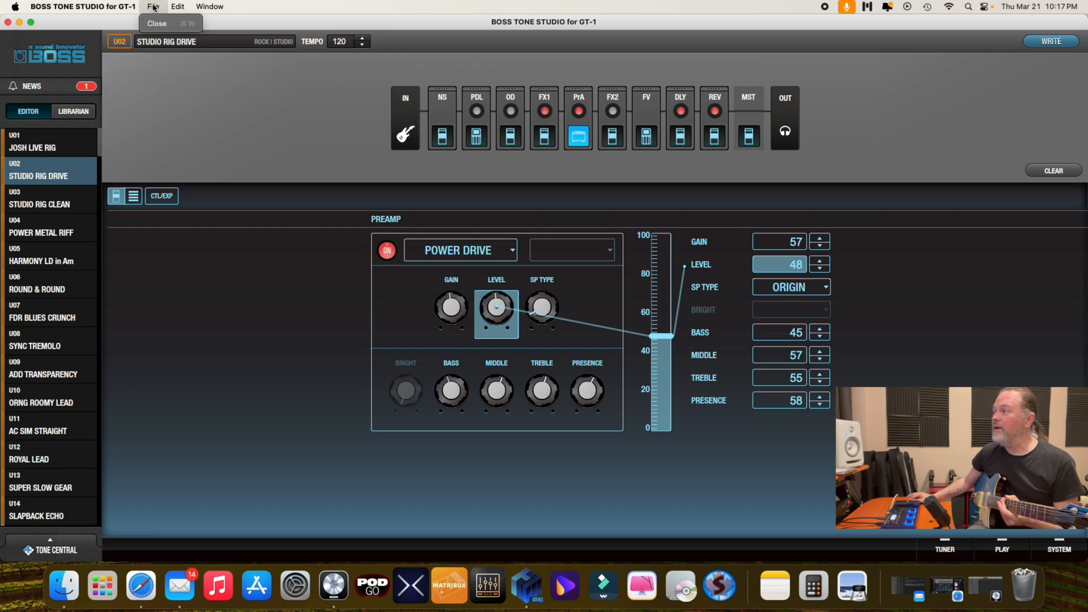
{"action": "left_click", "coordinate": [210, 7]}
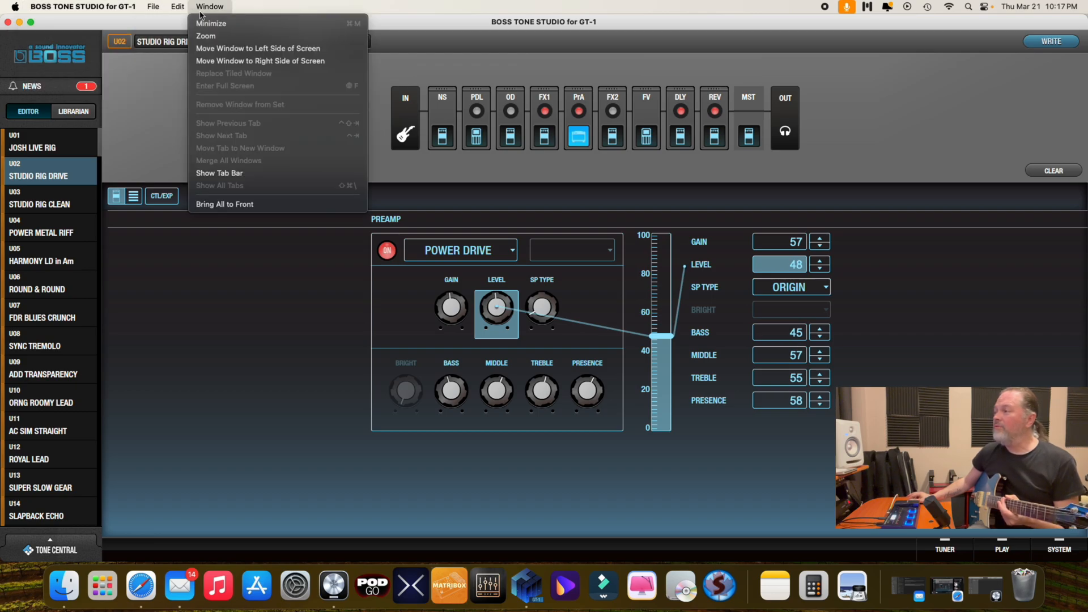
{"action": "mouse_move", "coordinate": [109, 79]}
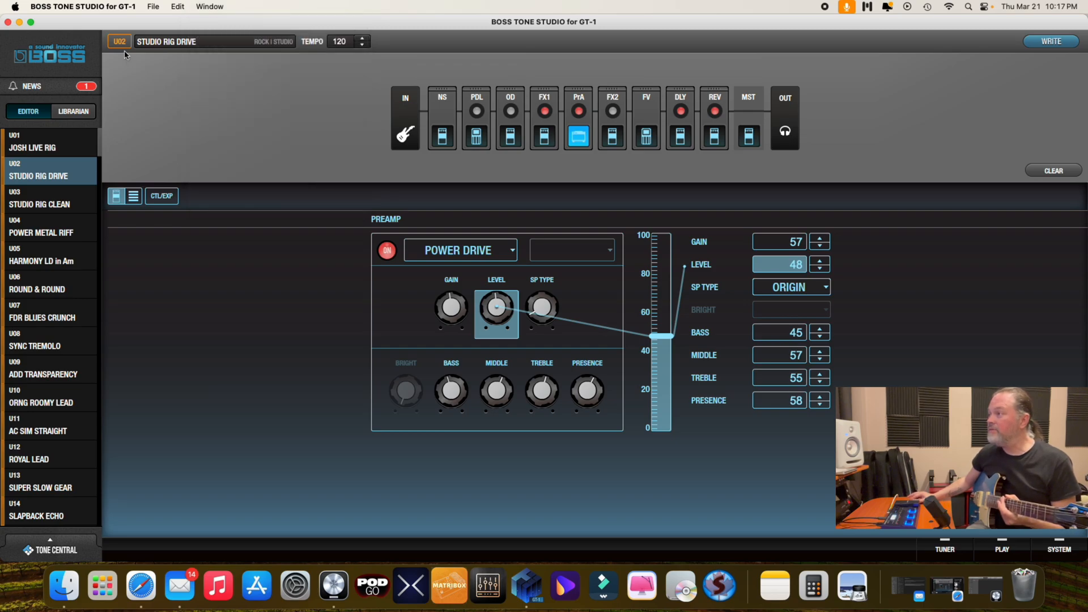
{"action": "mouse_move", "coordinate": [284, 50]}
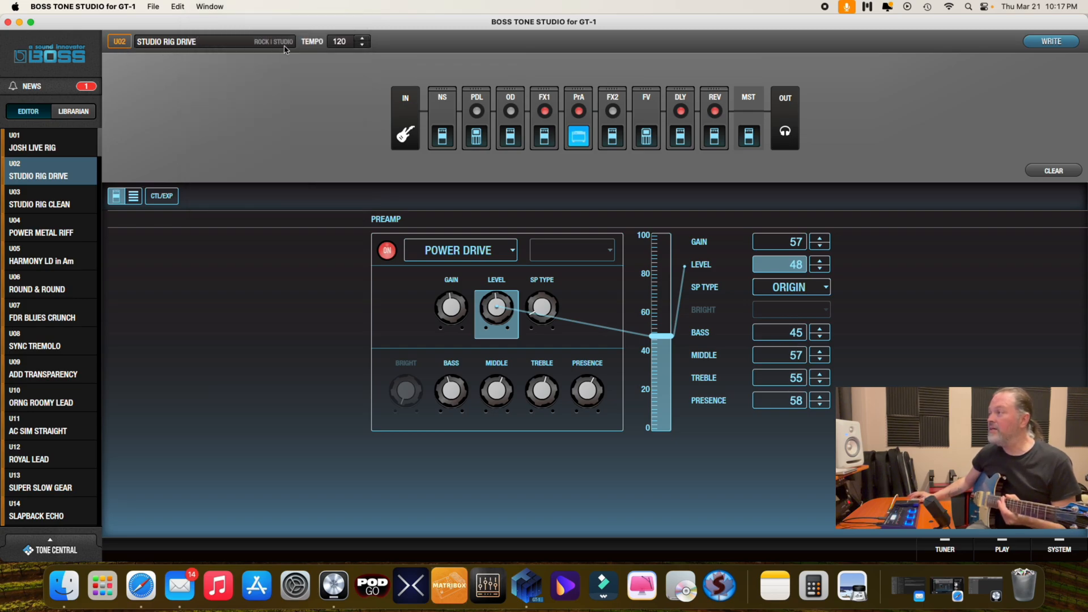
{"action": "mouse_move", "coordinate": [347, 51]}
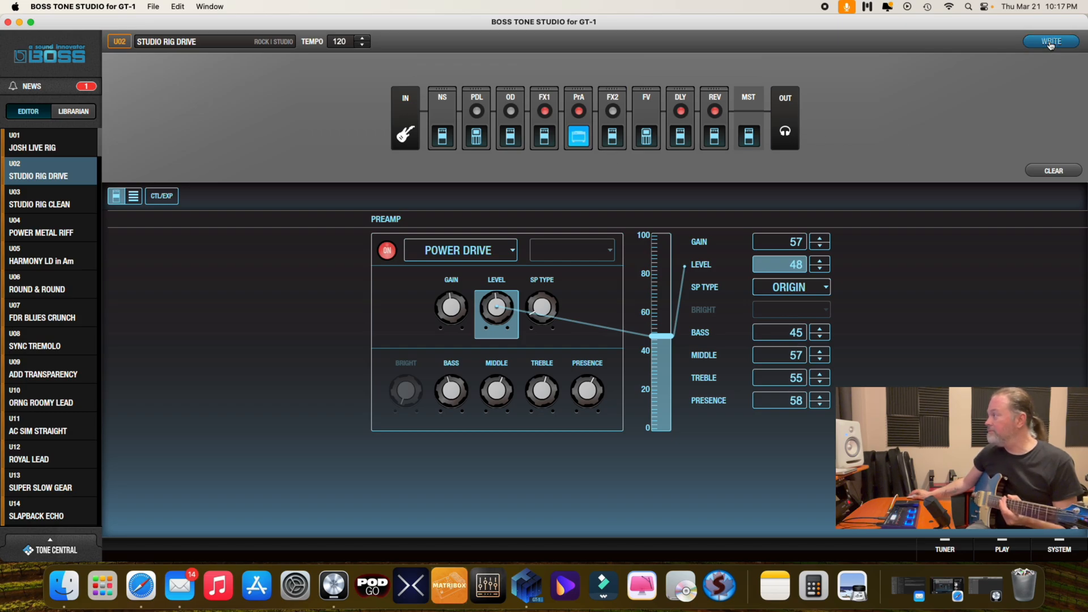
Step: Write the Studio Rig Drive patch to slot U02, keeping its Rock category
{"action": "left_click", "coordinate": [1049, 42]}
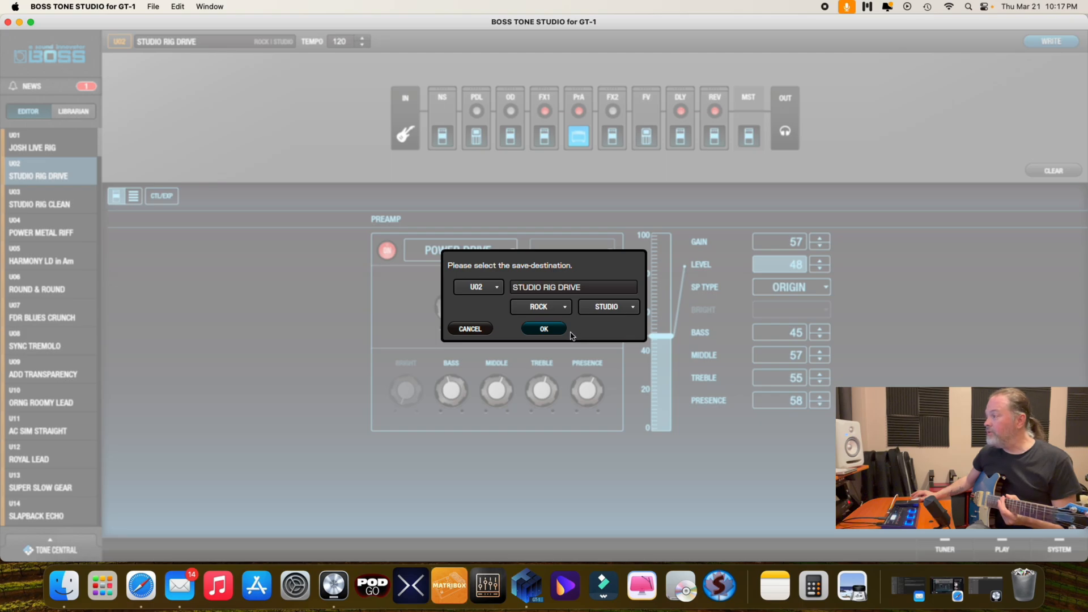
{"action": "mouse_move", "coordinate": [572, 314]}
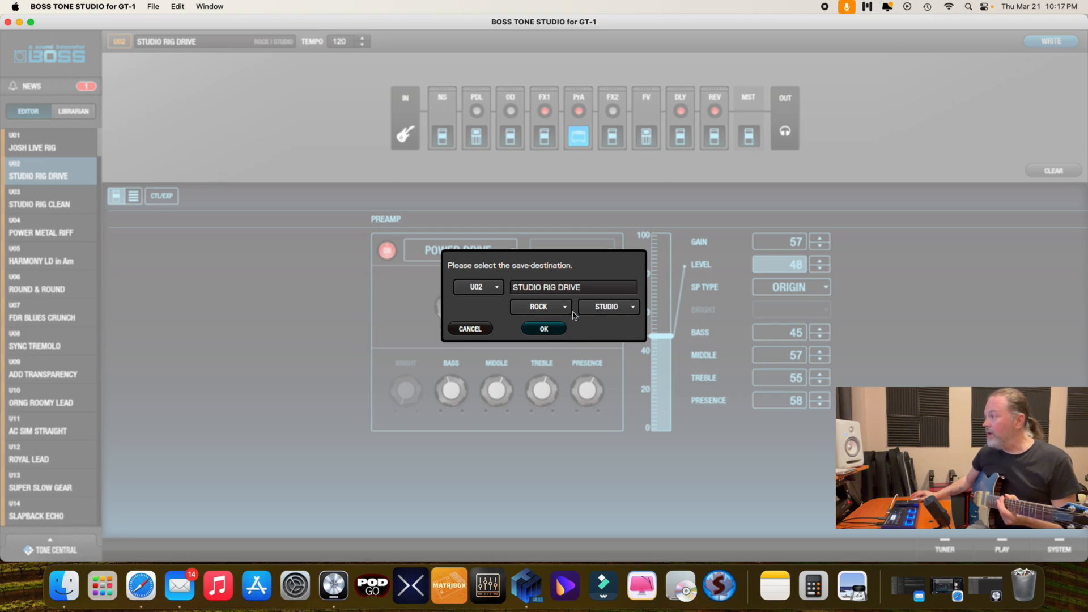
{"action": "left_click", "coordinate": [539, 307]}
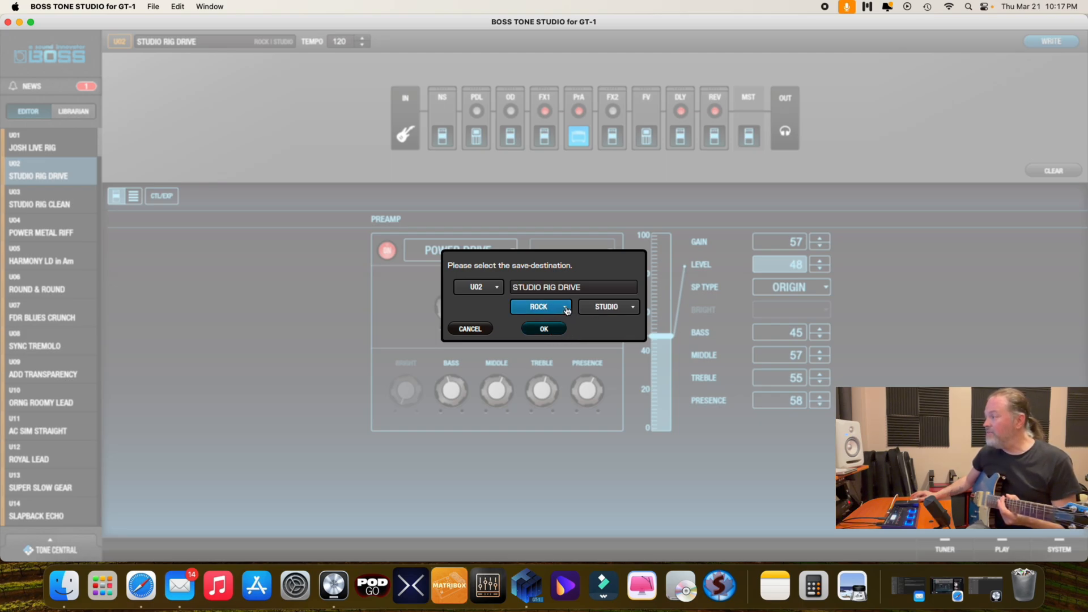
{"action": "mouse_move", "coordinate": [544, 329]}
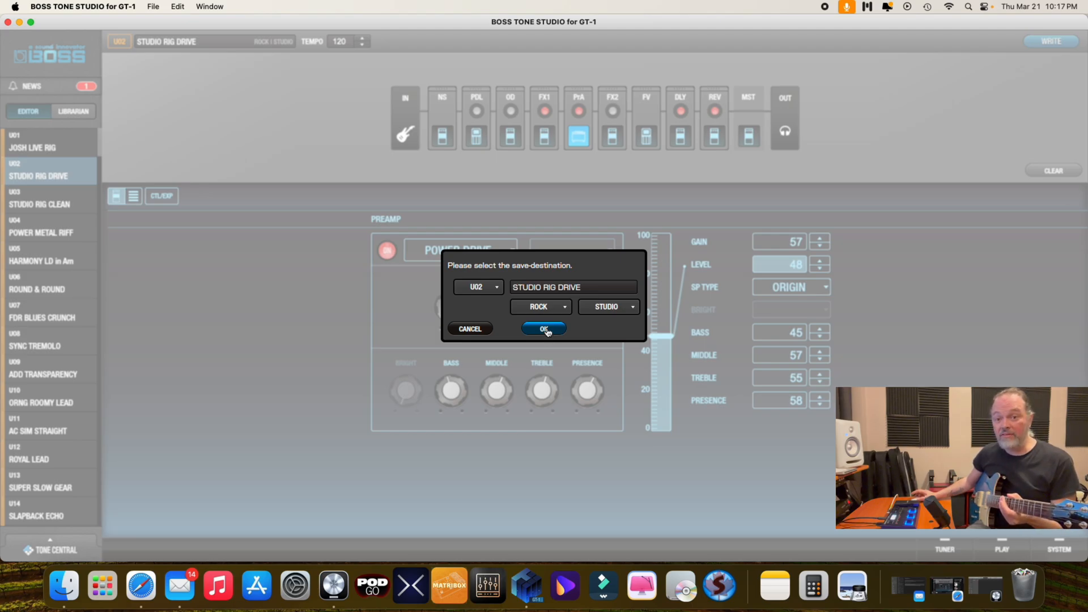
{"action": "left_click", "coordinate": [543, 328]}
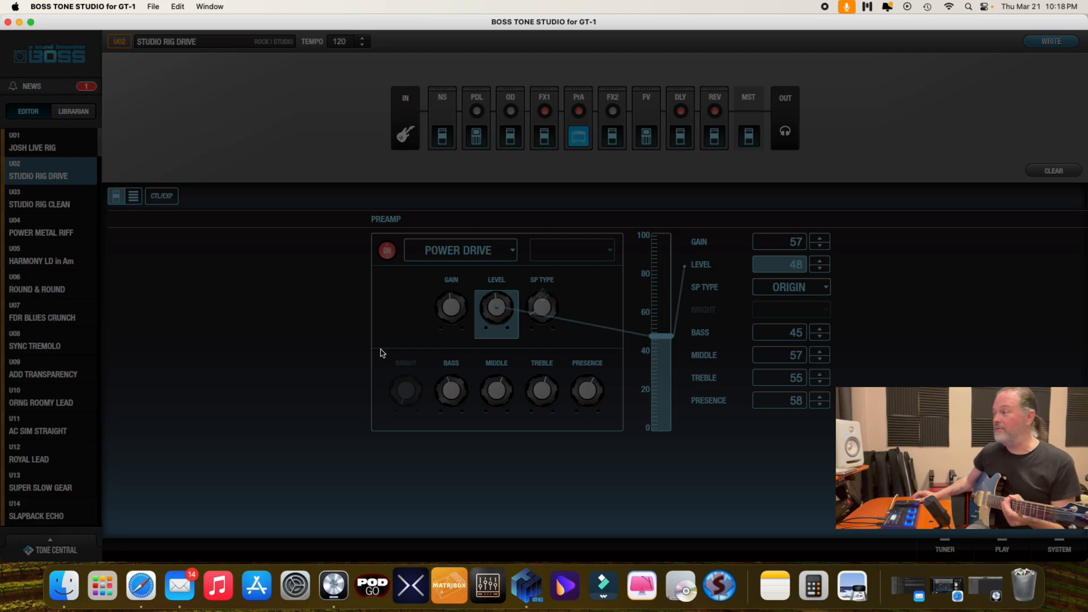
{"action": "left_click", "coordinate": [450, 307]}
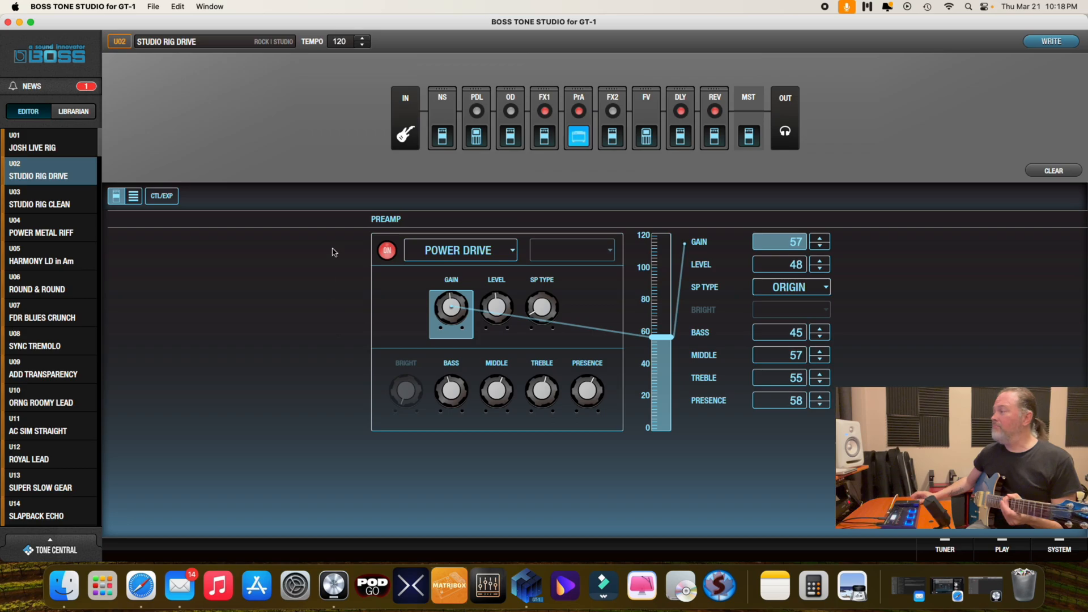
{"action": "mouse_move", "coordinate": [444, 179]}
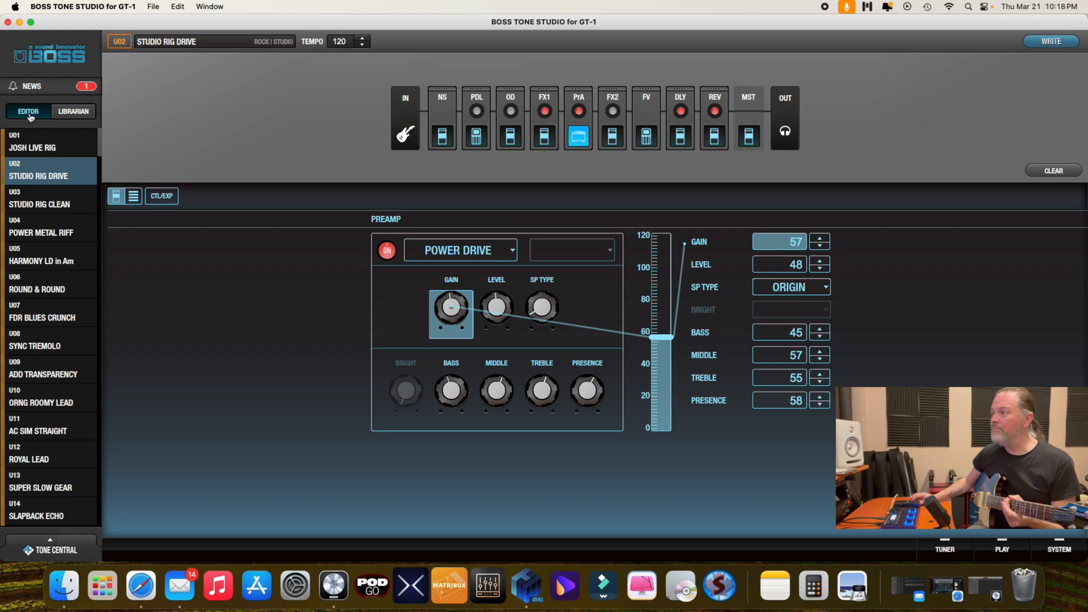
{"action": "mouse_move", "coordinate": [35, 124]}
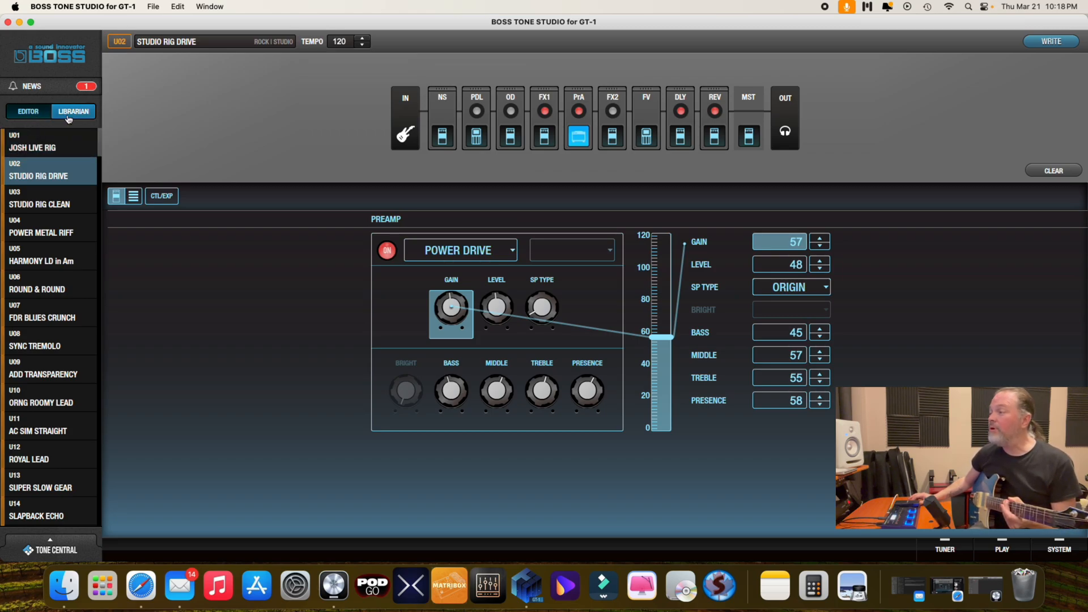
{"action": "left_click", "coordinate": [52, 146]}
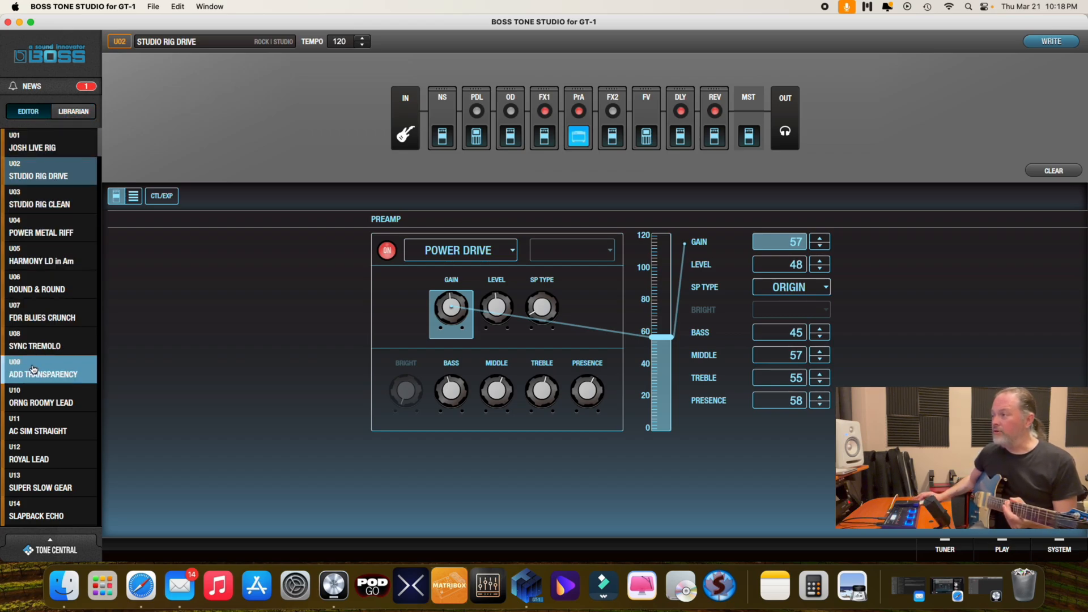
{"action": "left_click", "coordinate": [40, 197]}
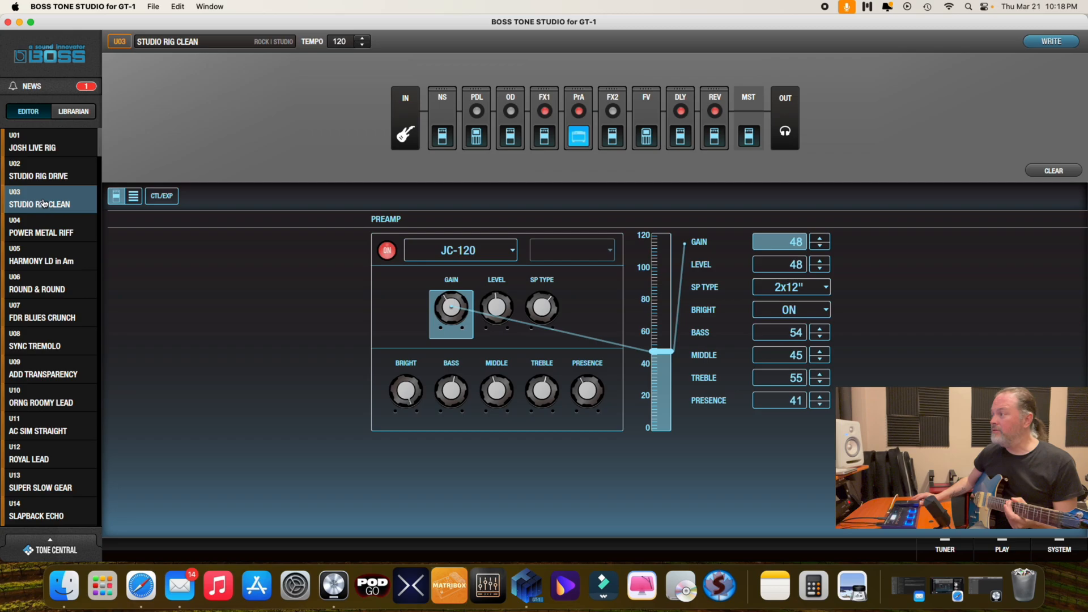
{"action": "left_click", "coordinate": [42, 143]}
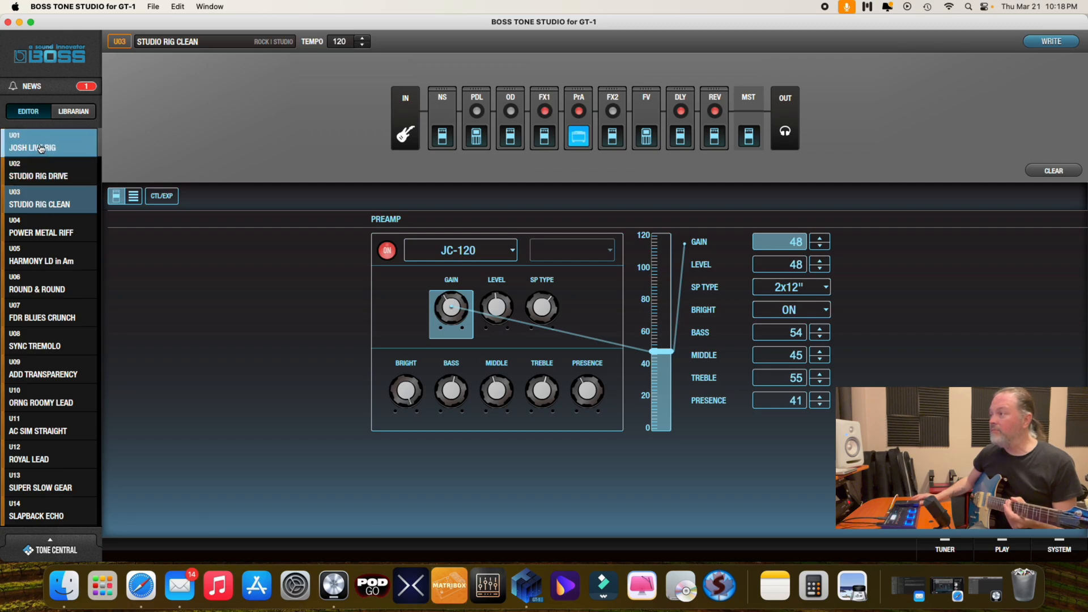
{"action": "left_click", "coordinate": [42, 148]}
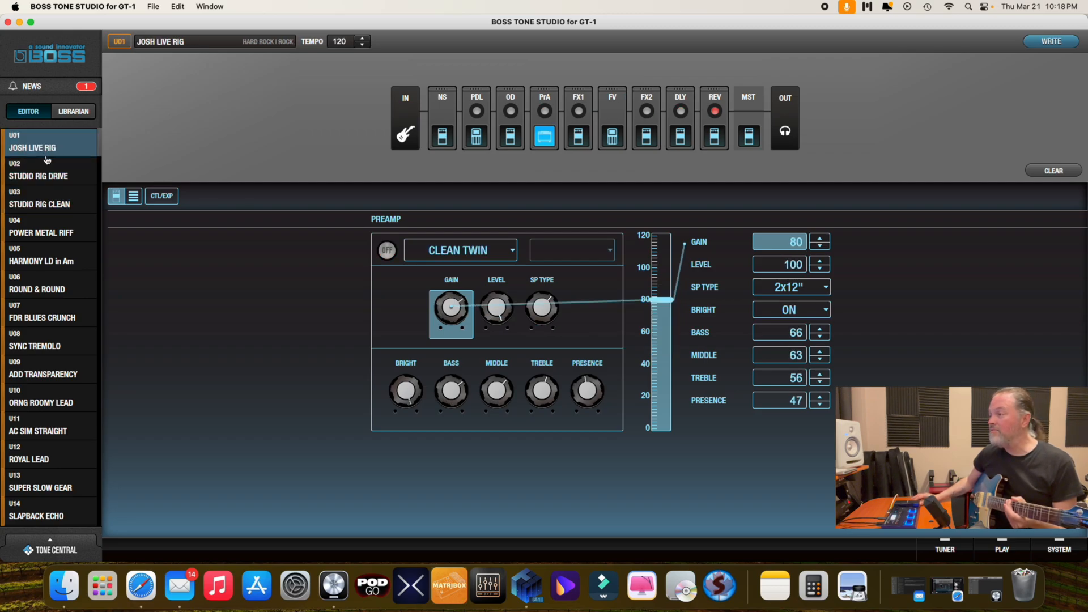
{"action": "left_click", "coordinate": [39, 169]}
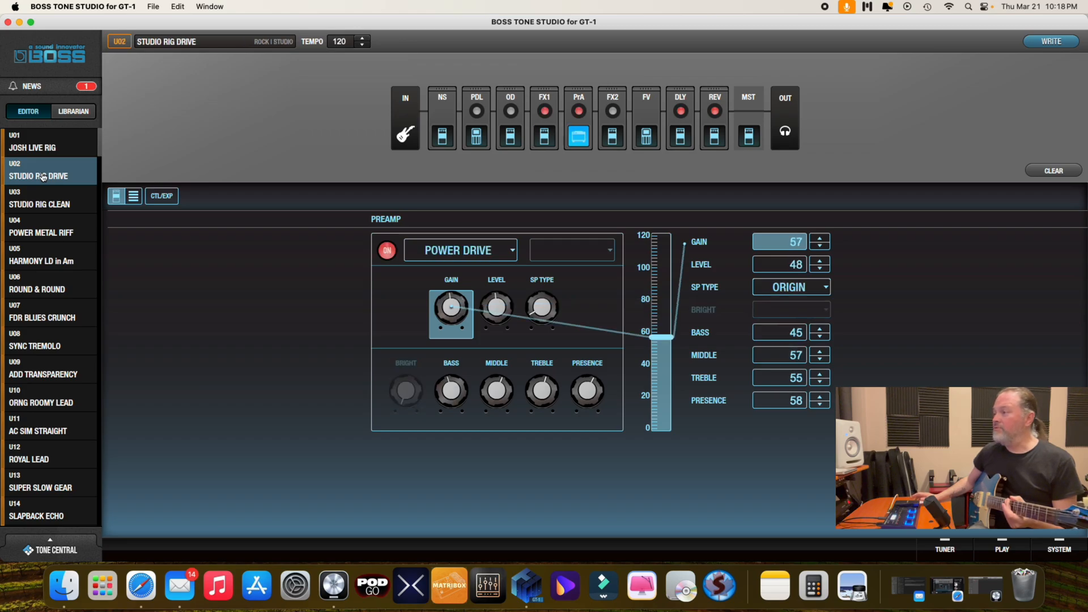
{"action": "mouse_move", "coordinate": [52, 563]}
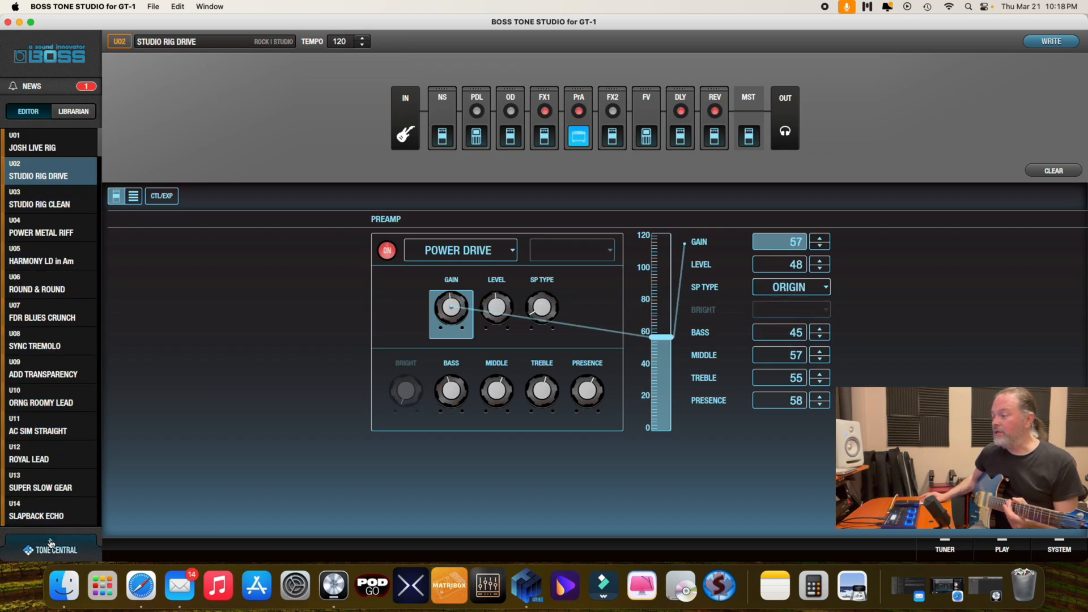
Step: Browse Tone Central's live set collections to the Steve Lukather Collection details
{"action": "left_click", "coordinate": [50, 550]}
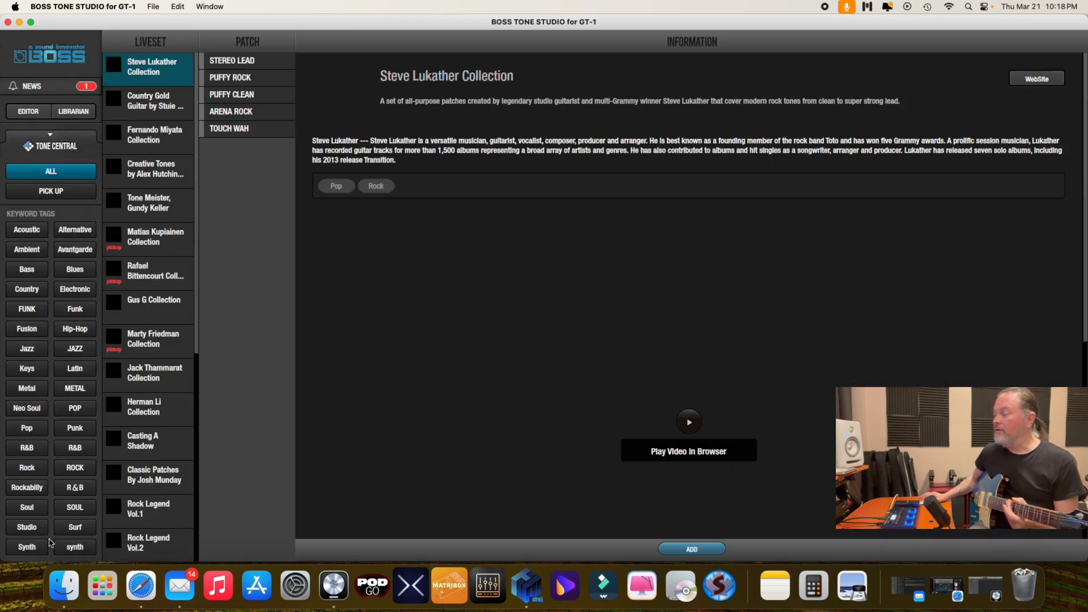
{"action": "left_click", "coordinate": [688, 422]}
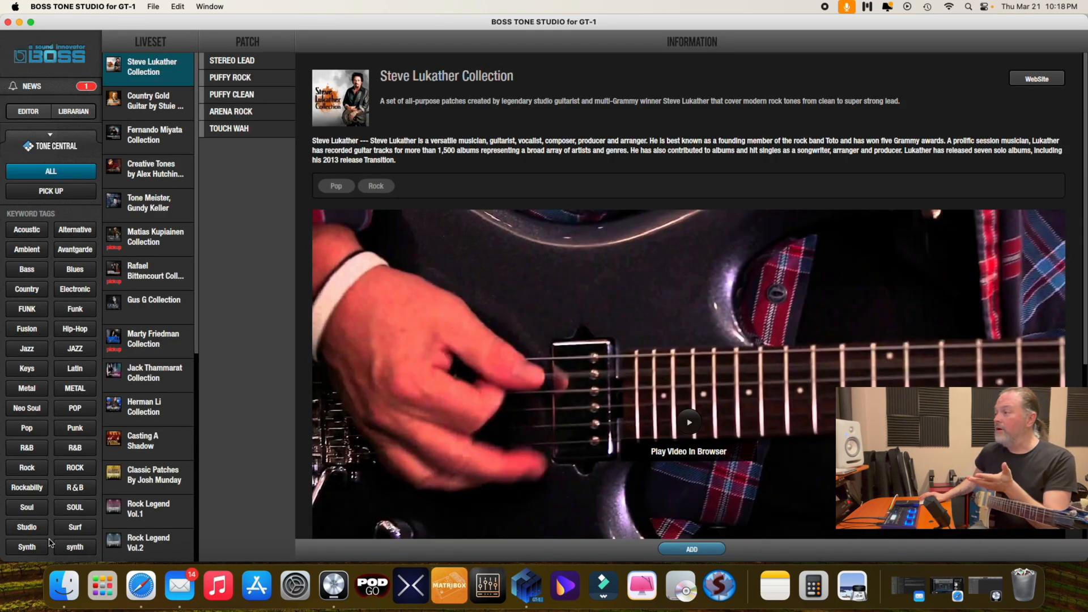
{"action": "left_click", "coordinate": [148, 275]}
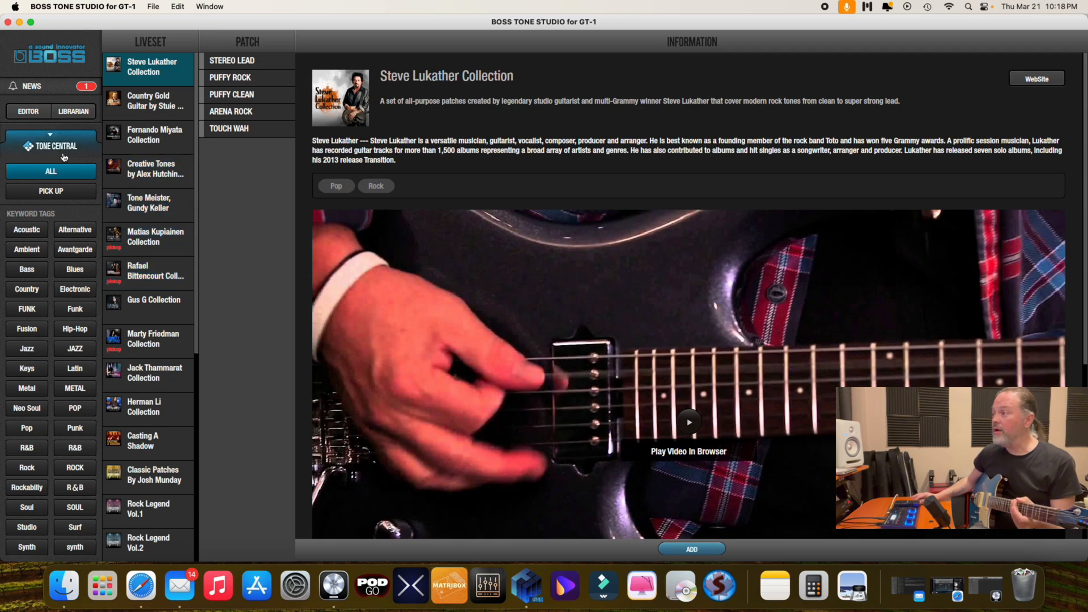
{"action": "left_click", "coordinate": [27, 111]}
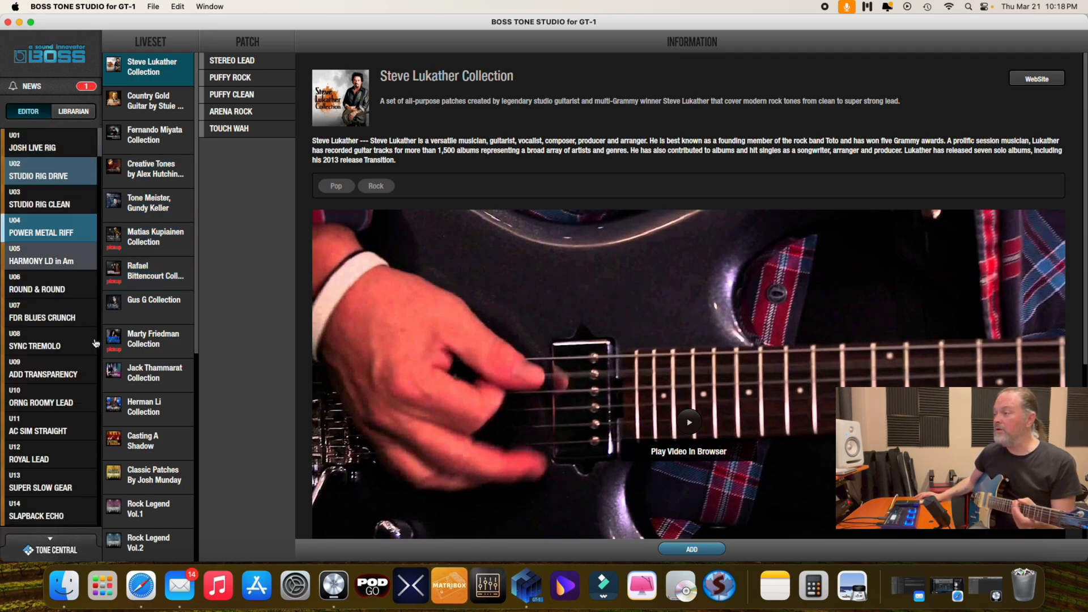
Step: Return to the editor on U02 Studio Rig Drive showing its Power Drive preamp block
{"action": "left_click", "coordinate": [27, 111]}
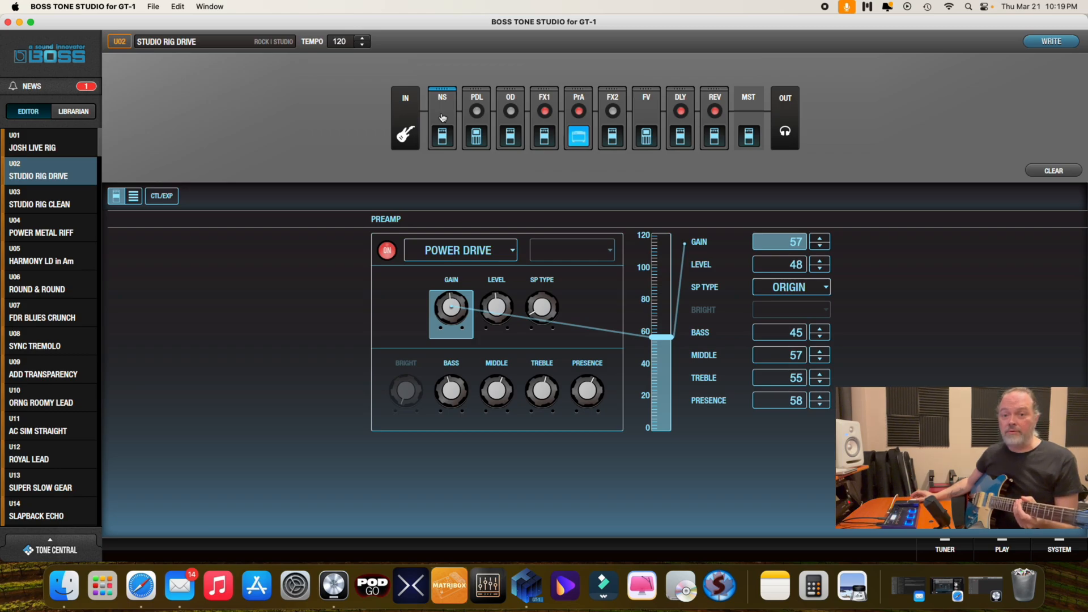
{"action": "mouse_move", "coordinate": [443, 112]}
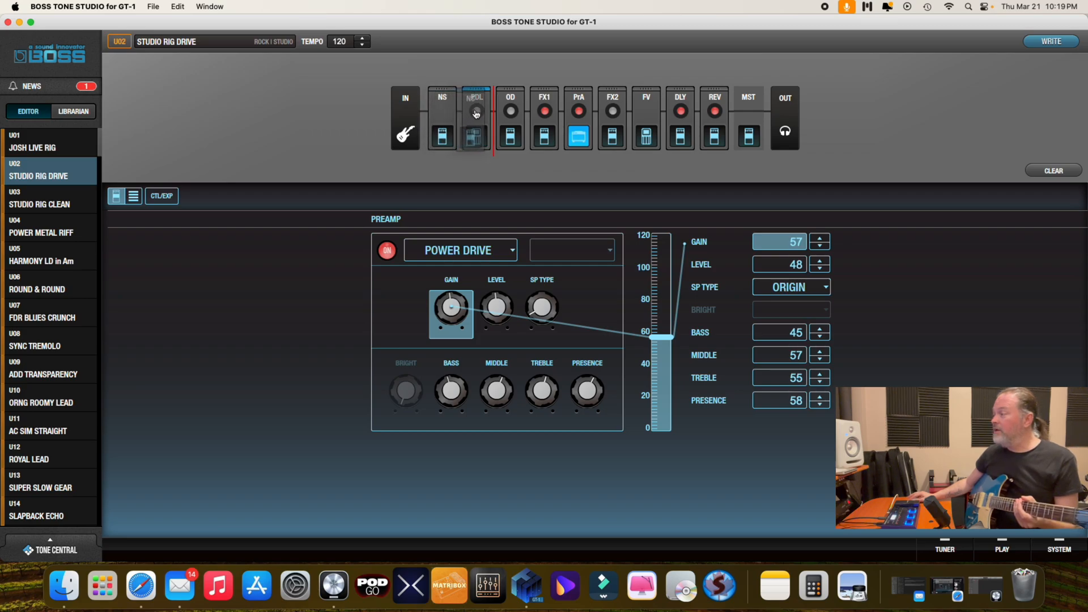
{"action": "left_click", "coordinate": [509, 115]}
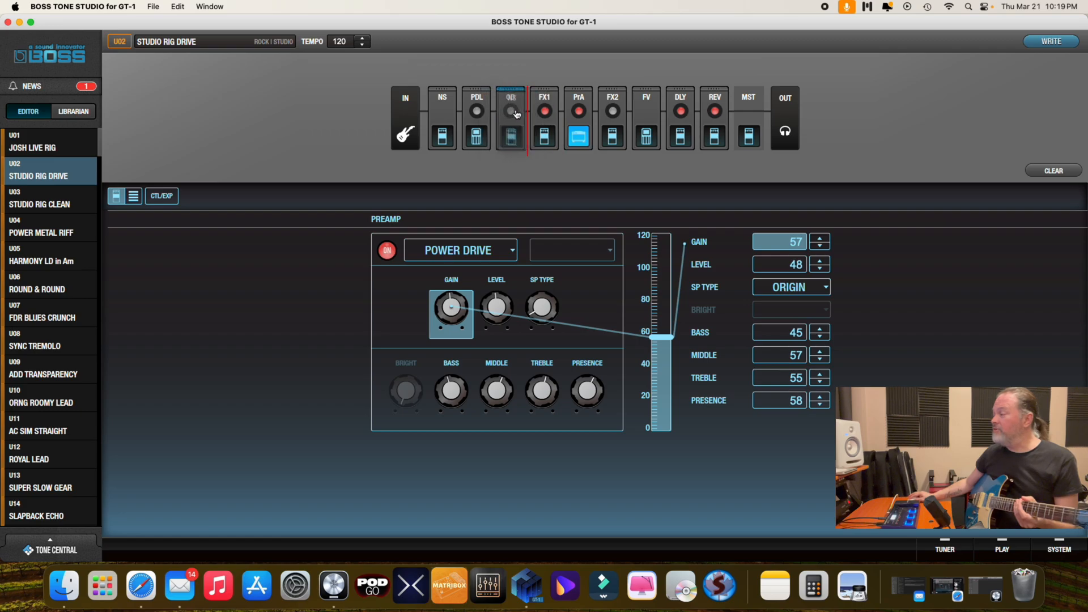
{"action": "left_click", "coordinate": [442, 111]}
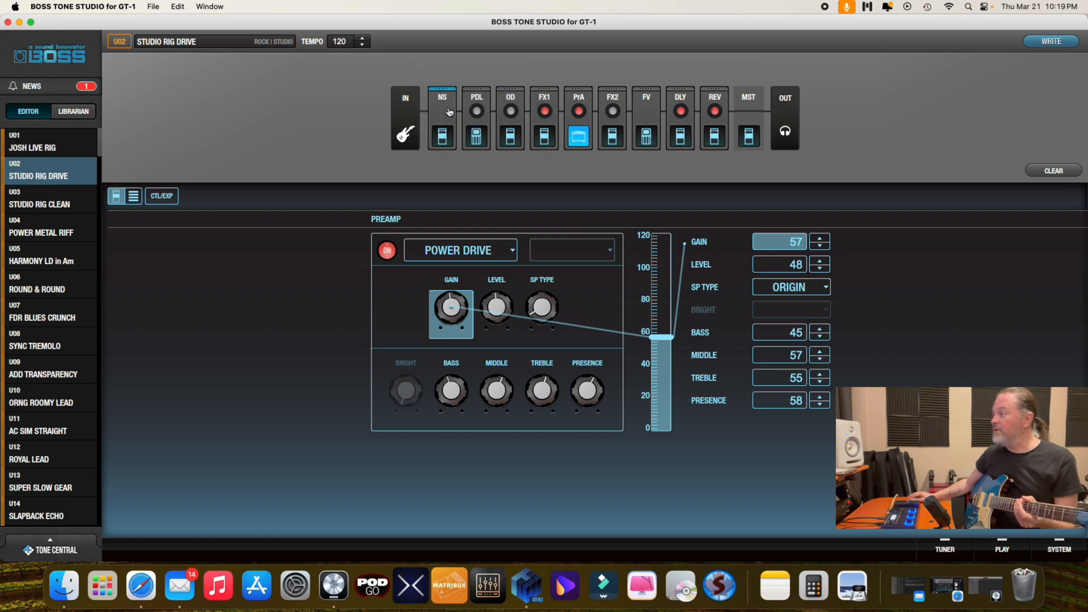
{"action": "mouse_move", "coordinate": [454, 117]}
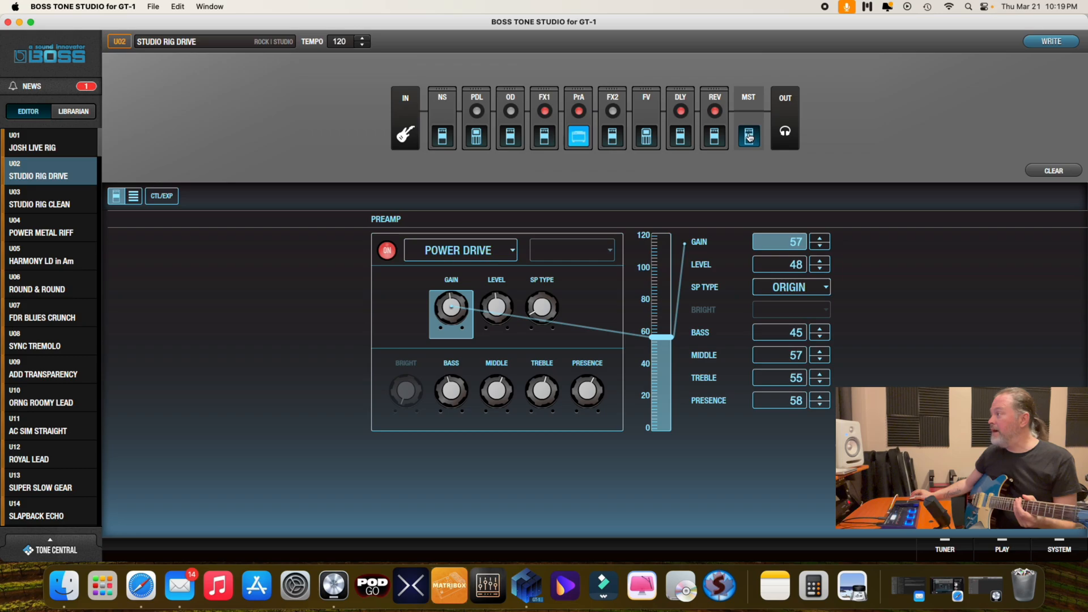
Step: Show the MST block's master settings: patch level 100, 120 BPM, key C(Am)
{"action": "left_click", "coordinate": [748, 136]}
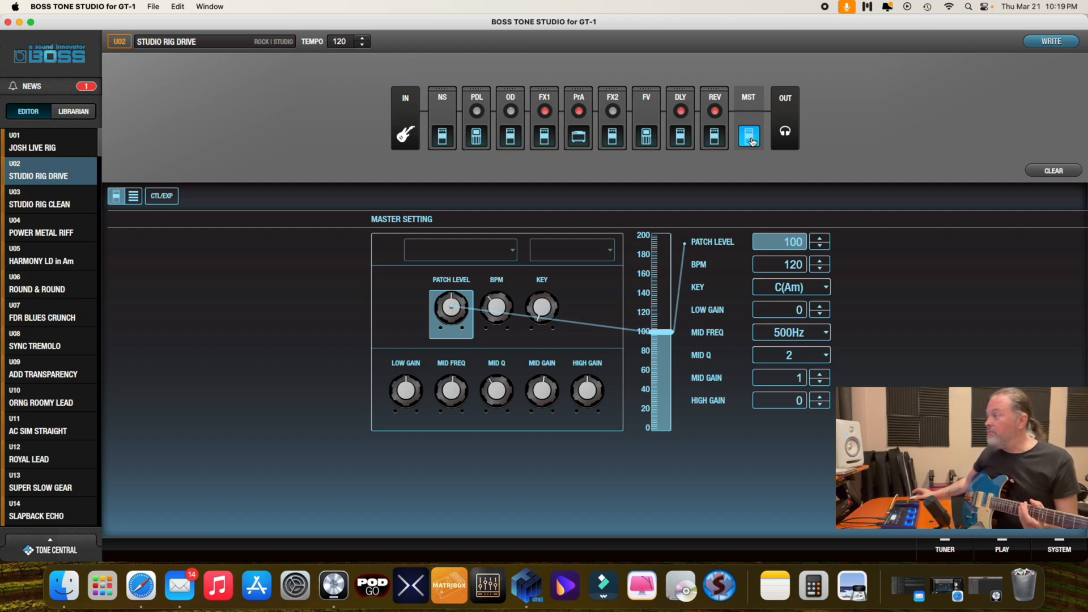
{"action": "mouse_move", "coordinate": [495, 290]}
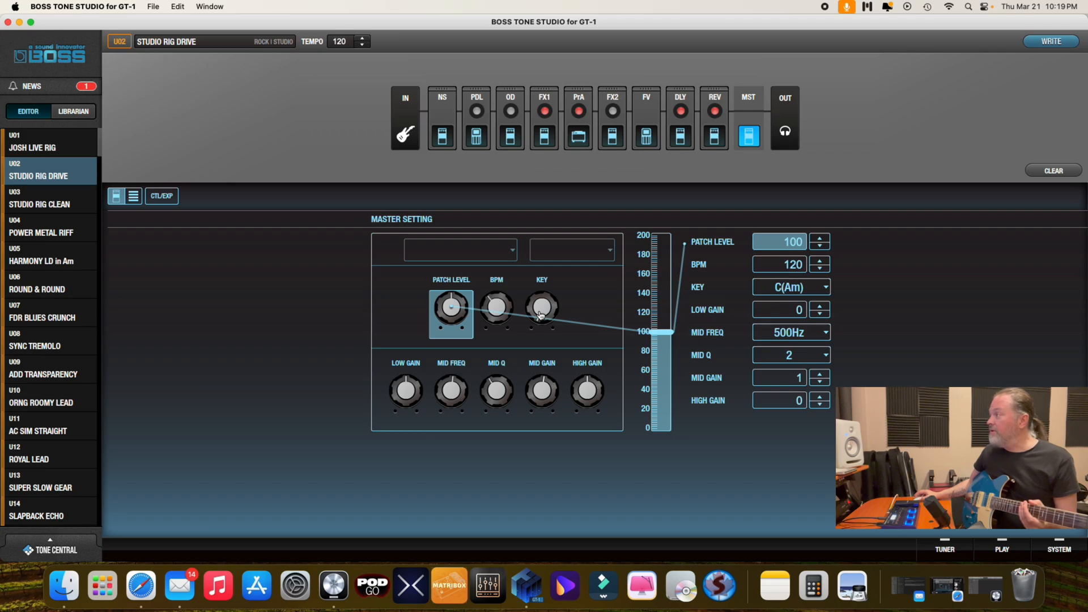
{"action": "mouse_move", "coordinate": [784, 143]}
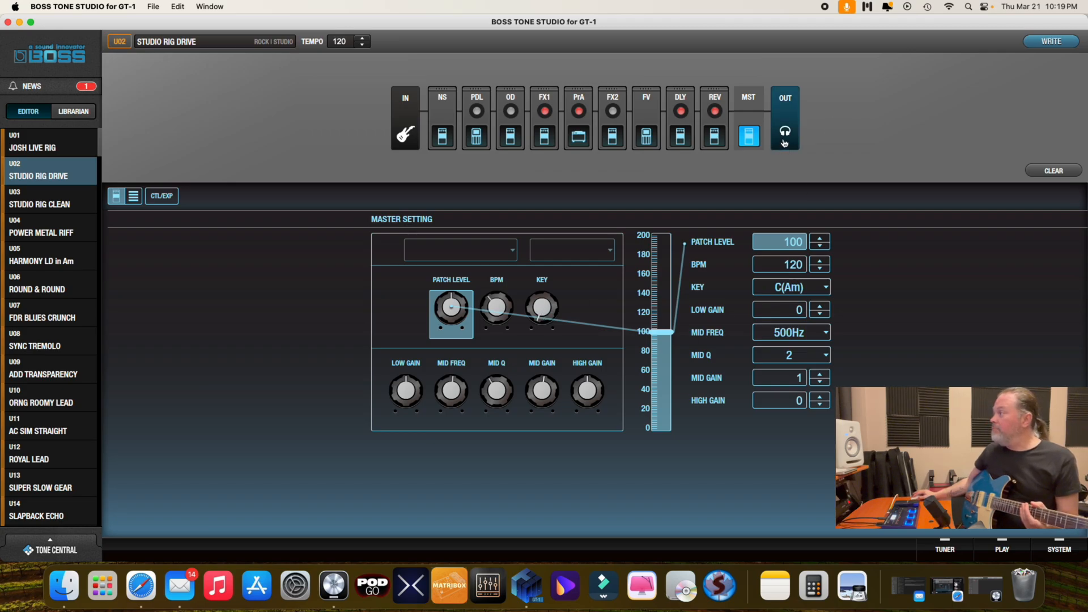
Step: Show the OUT block's output select and leave it on LINE/PHONES
{"action": "left_click", "coordinate": [783, 132]}
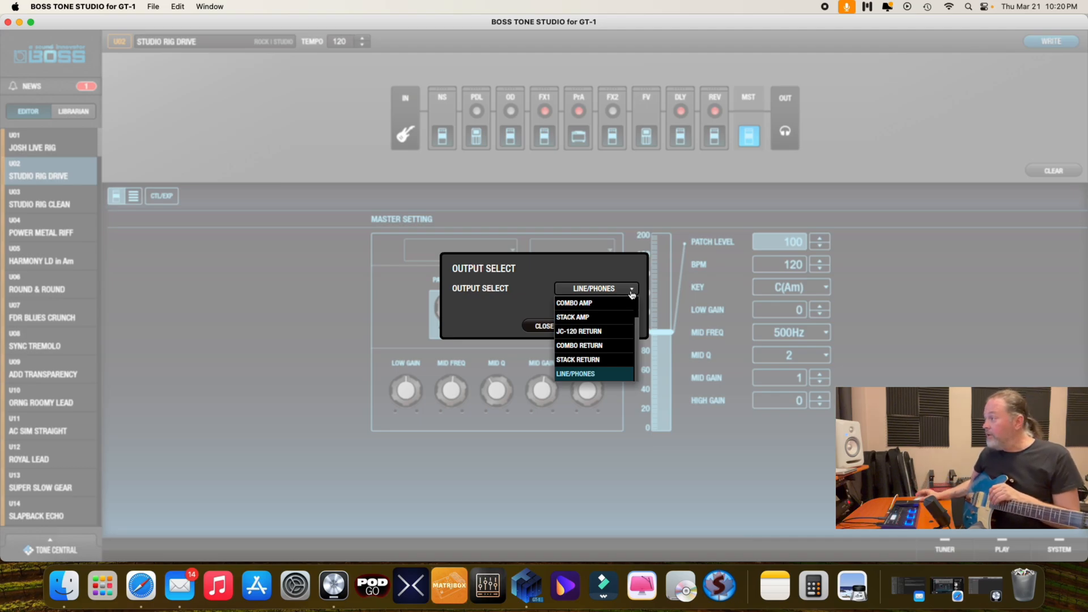
{"action": "mouse_move", "coordinate": [589, 317]}
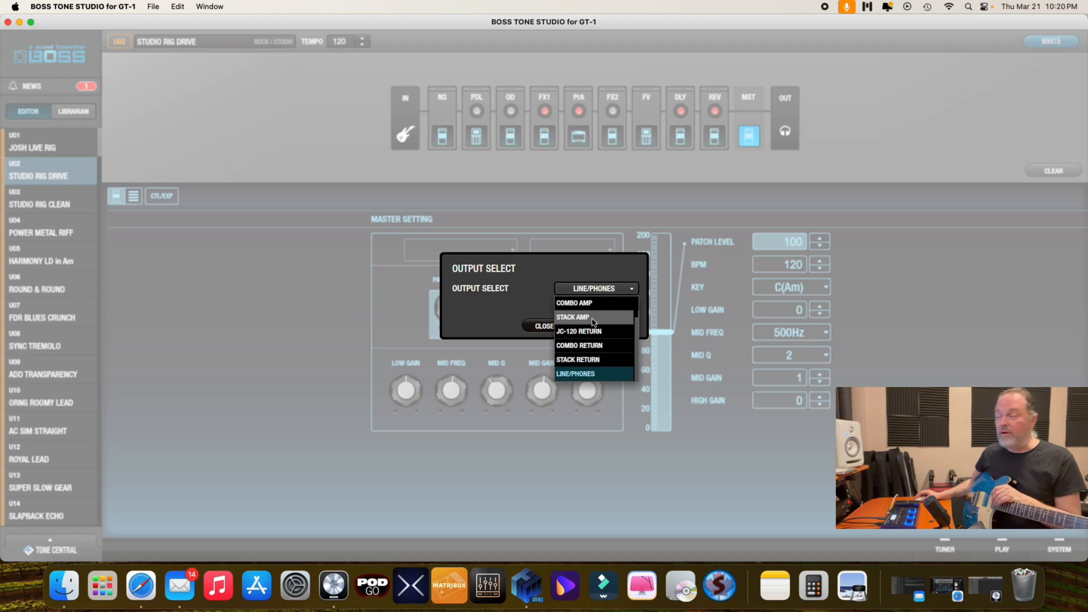
{"action": "mouse_move", "coordinate": [589, 320]}
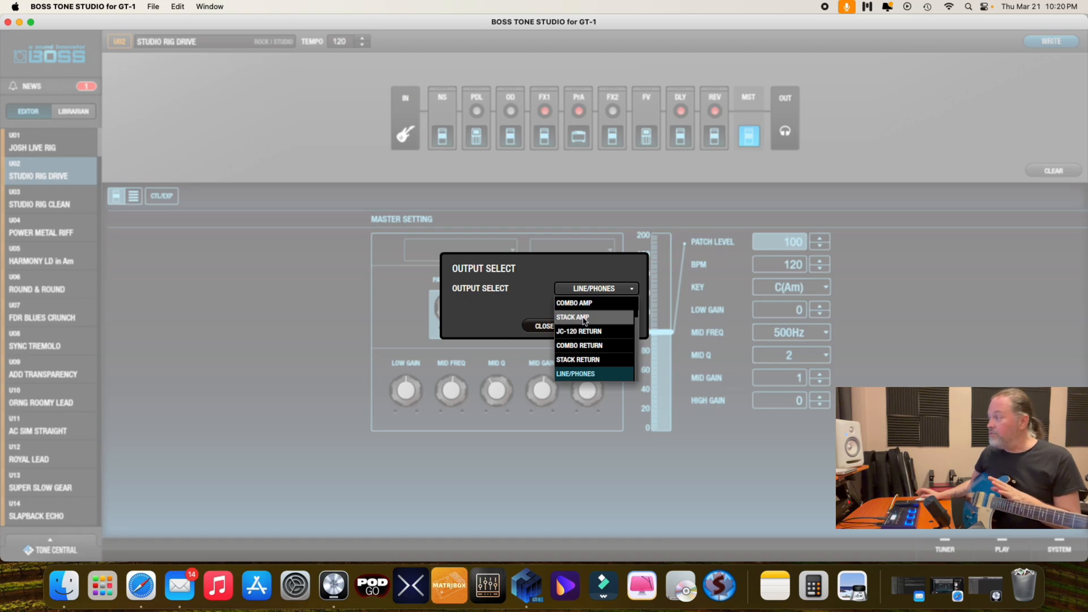
{"action": "left_click", "coordinate": [595, 373]}
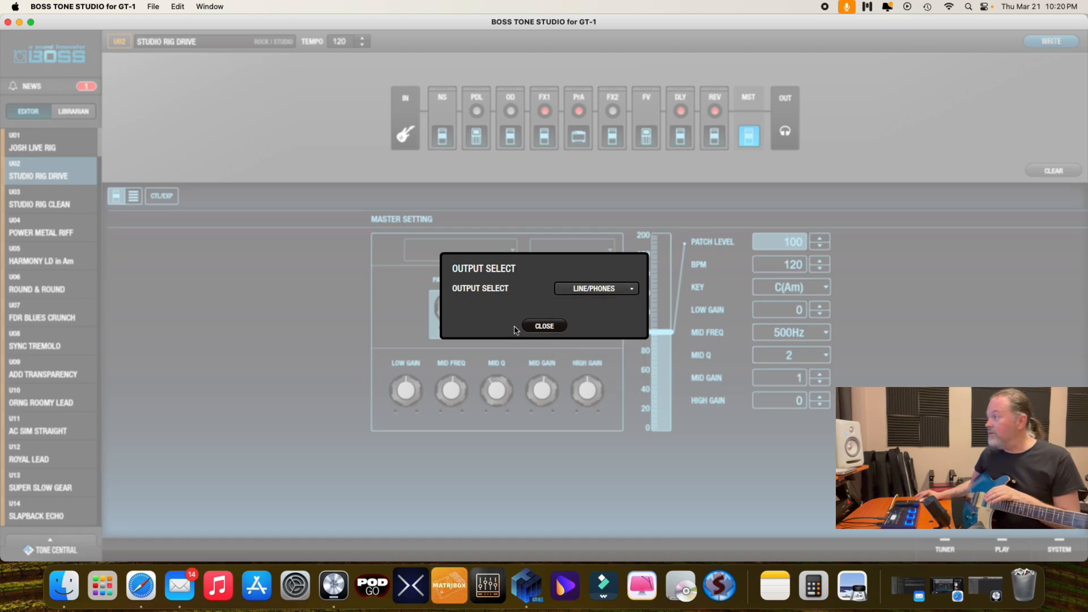
Step: Dismiss output select and request Clear, bringing up the initialize warning
{"action": "left_click", "coordinate": [544, 325]}
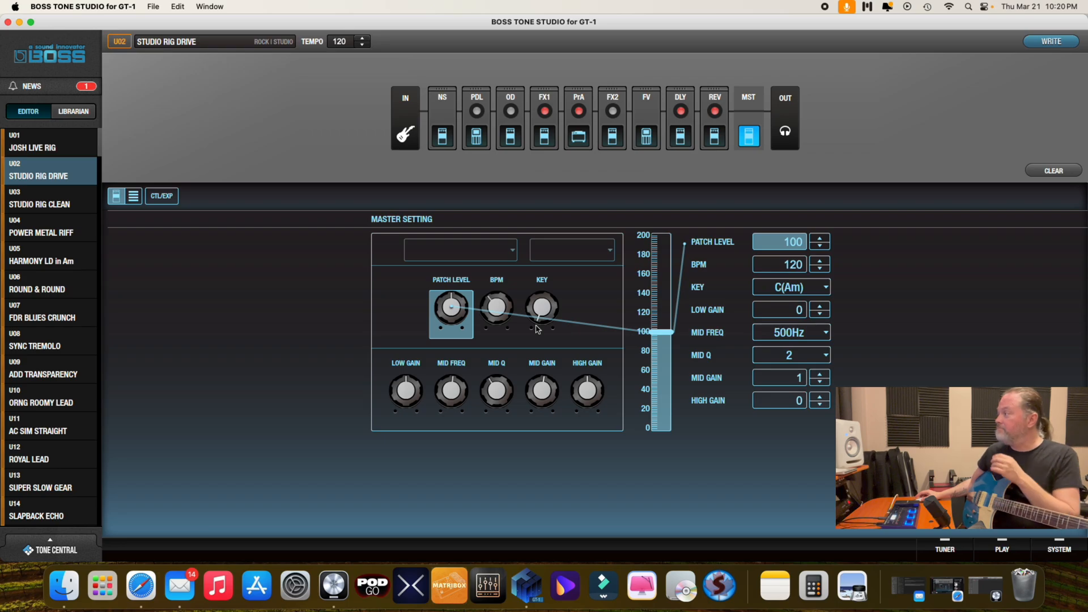
{"action": "mouse_move", "coordinate": [1052, 171]}
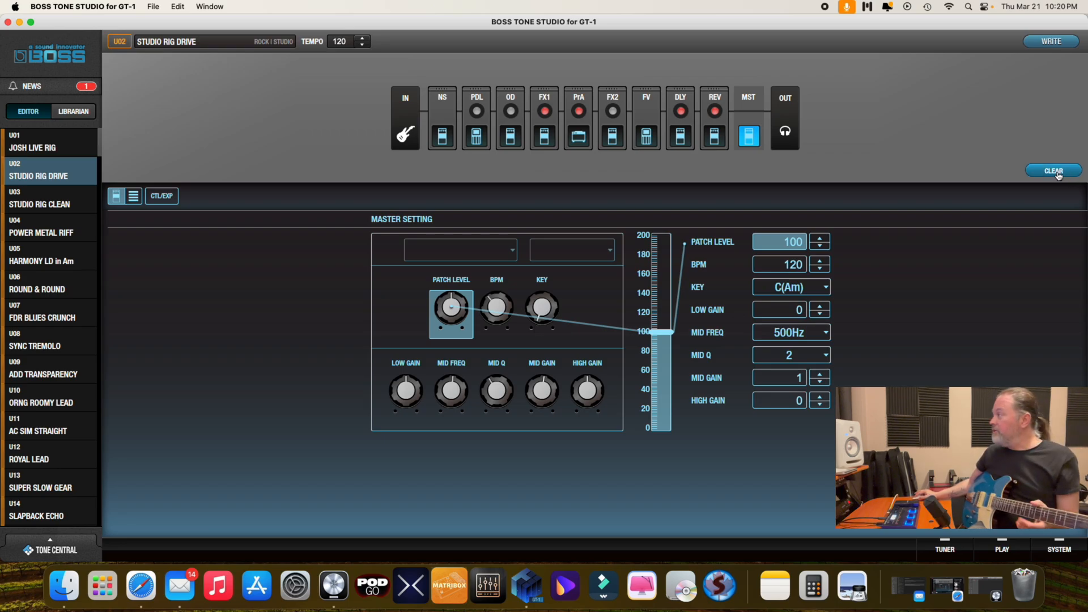
{"action": "left_click", "coordinate": [1053, 171]}
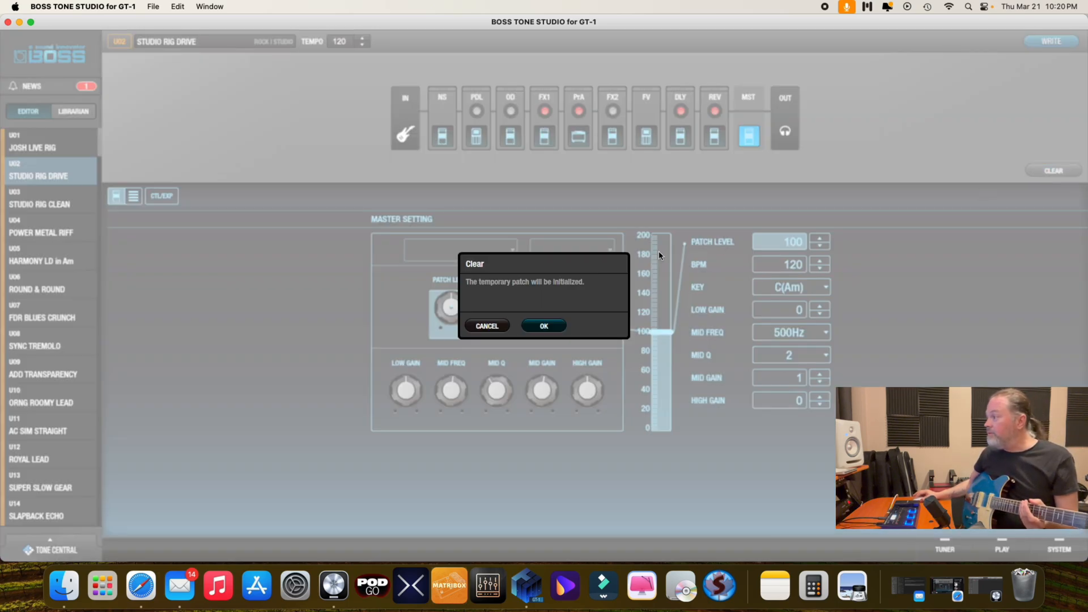
{"action": "mouse_move", "coordinate": [639, 200]}
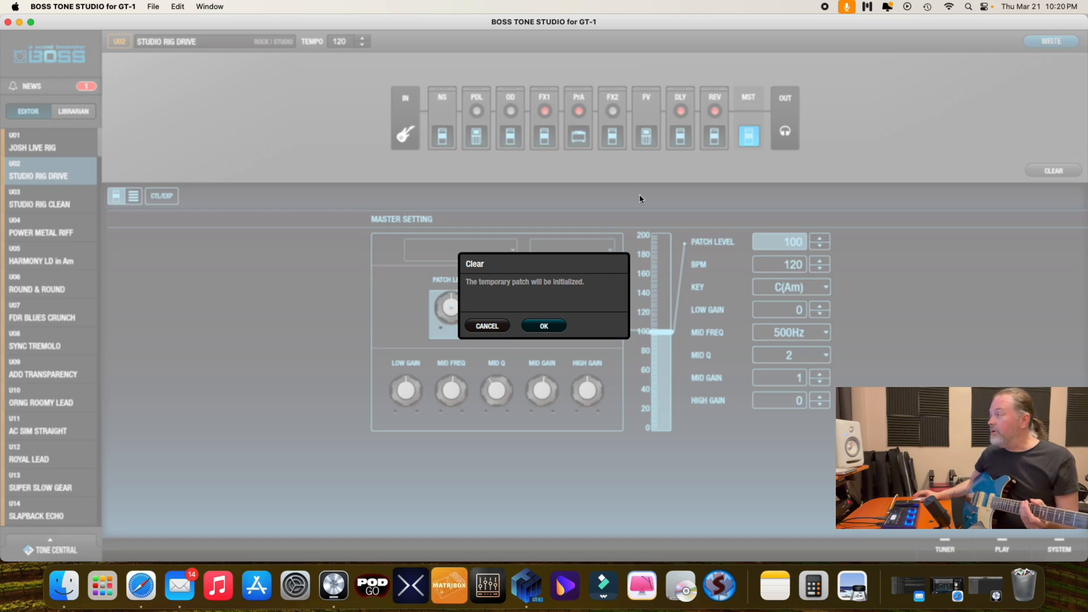
{"action": "mouse_move", "coordinate": [598, 165]}
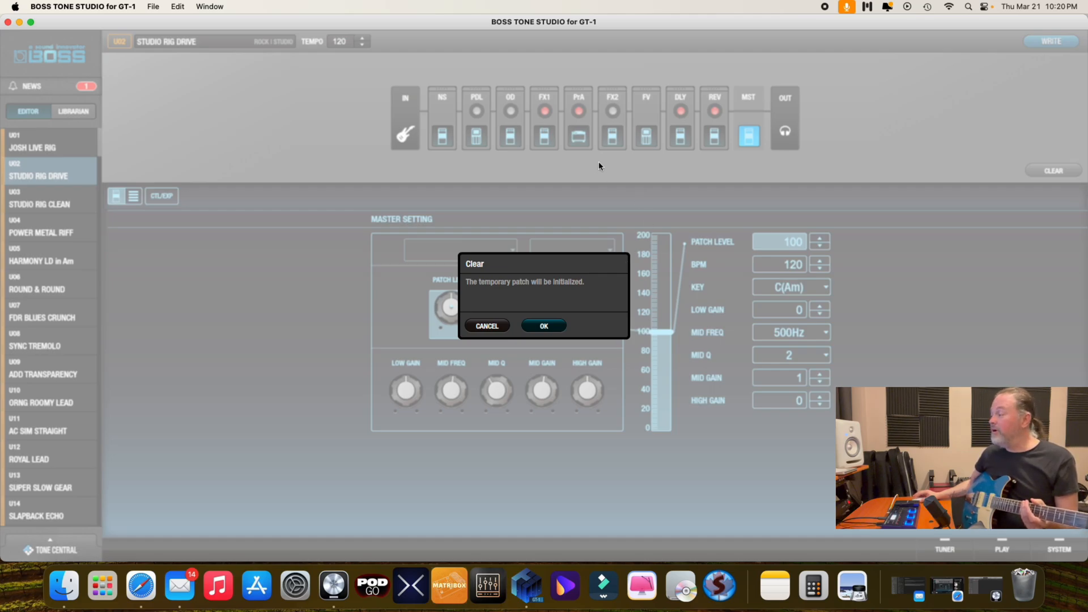
{"action": "mouse_move", "coordinate": [488, 292]}
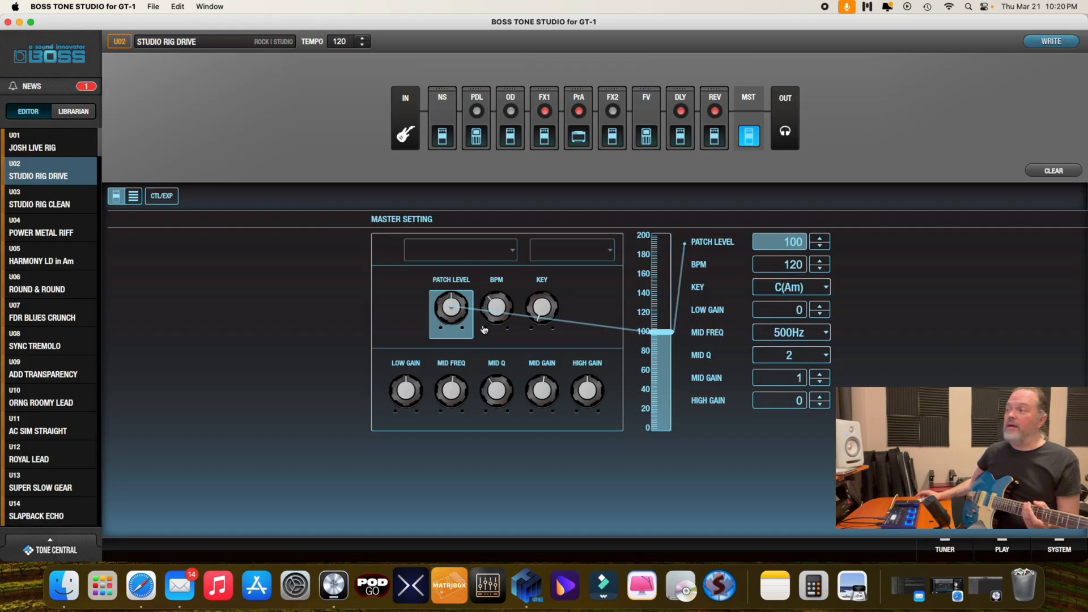
{"action": "mouse_move", "coordinate": [173, 273]}
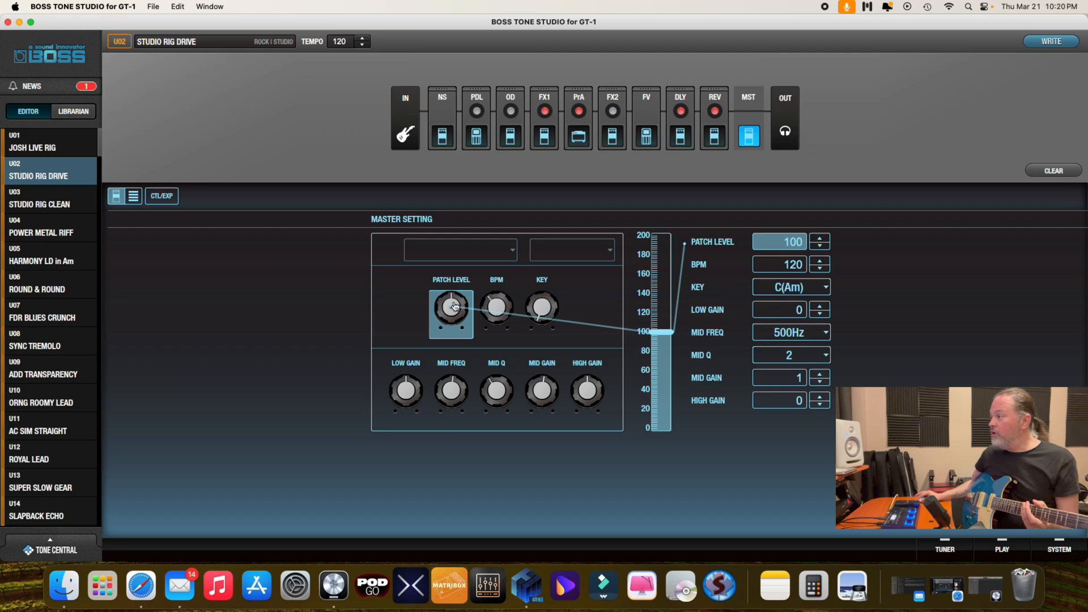
{"action": "mouse_move", "coordinate": [500, 305]}
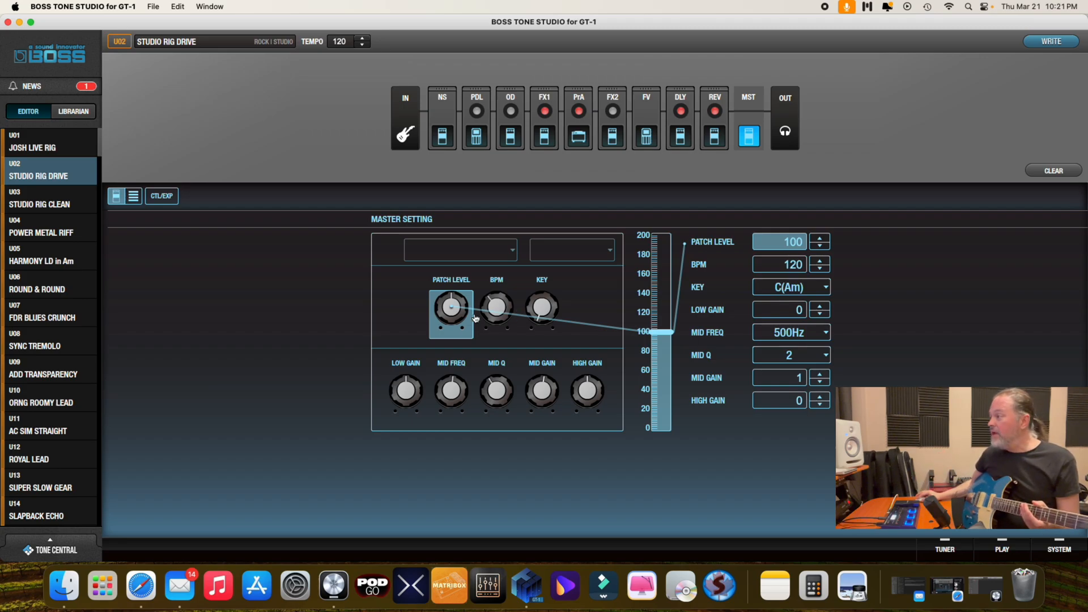
{"action": "mouse_move", "coordinate": [494, 359]}
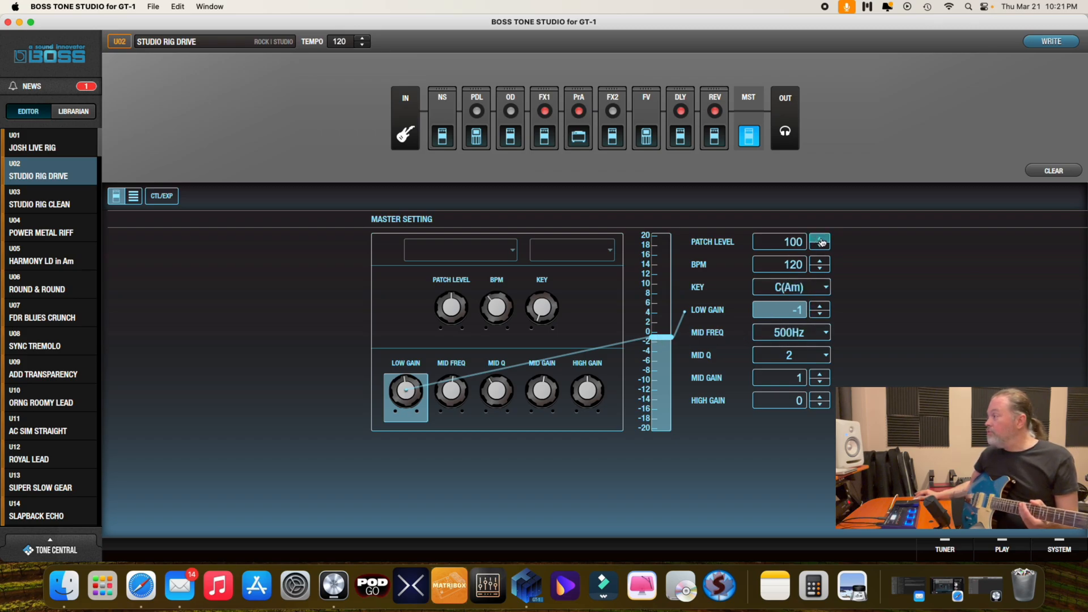
Step: Nudge the master values, leaving low gain at -1 and patch level 100 selected
{"action": "left_click", "coordinate": [818, 245]}
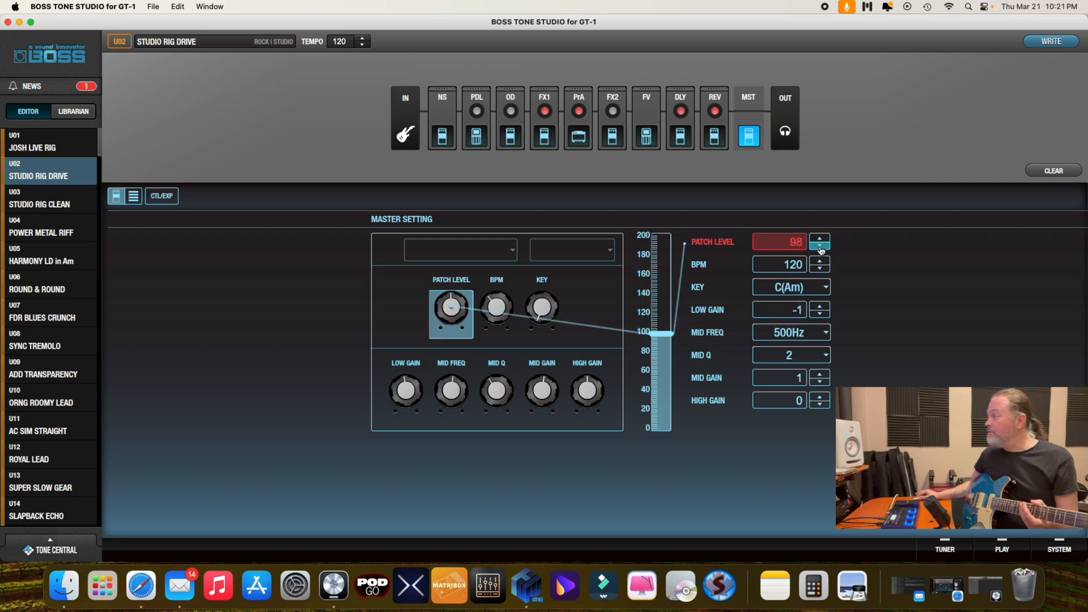
{"action": "left_click", "coordinate": [818, 238]}
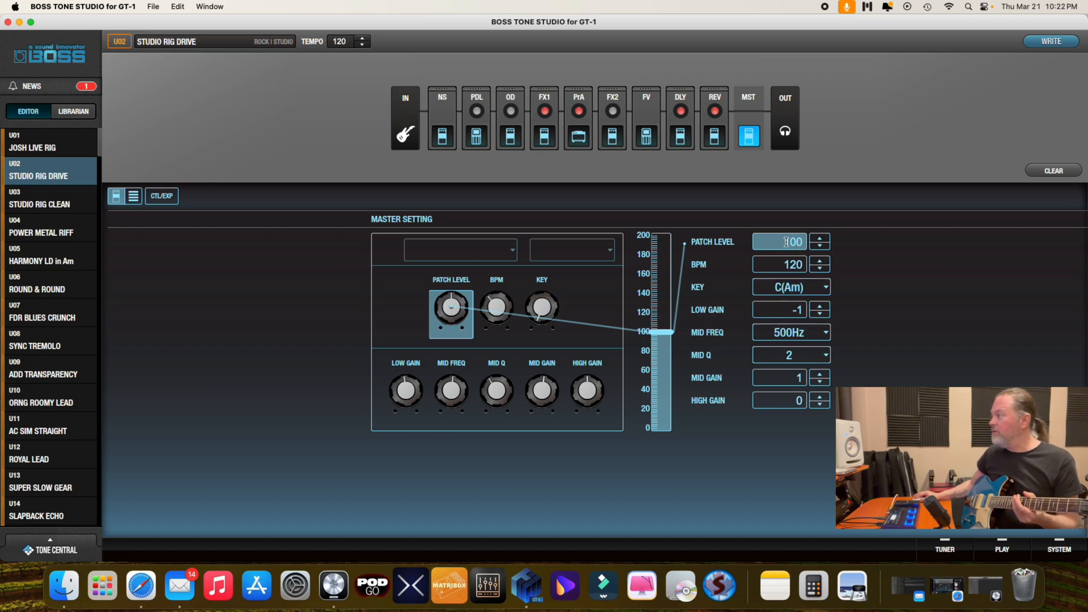
{"action": "triple_click", "coordinate": [778, 242]}
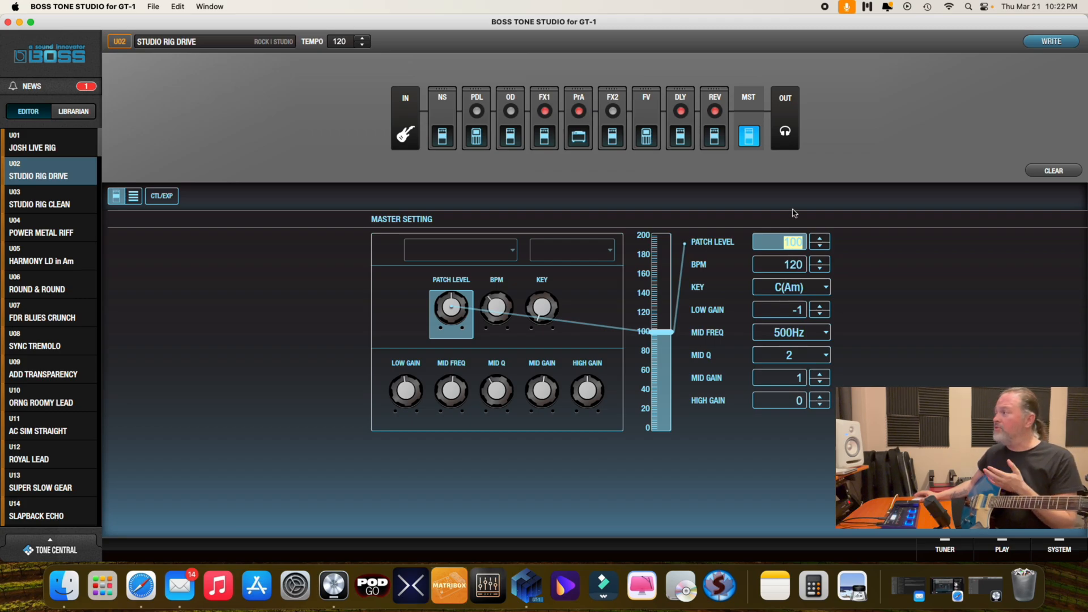
{"action": "mouse_move", "coordinate": [673, 183]}
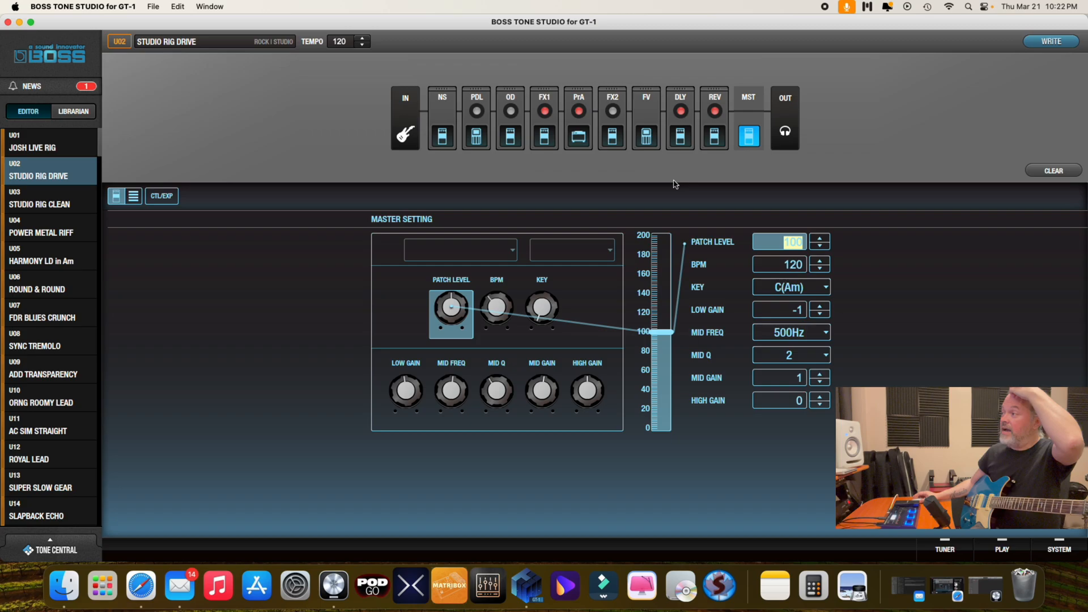
{"action": "mouse_move", "coordinate": [573, 205]}
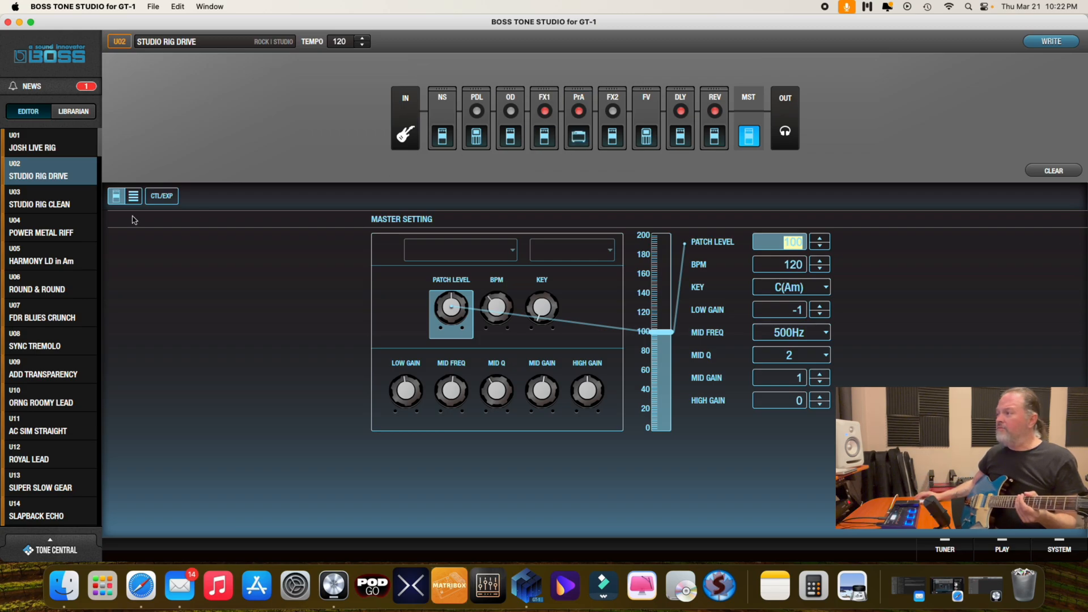
Step: Switch to the list view showing every effect block's parameters on one page
{"action": "left_click", "coordinate": [133, 196]}
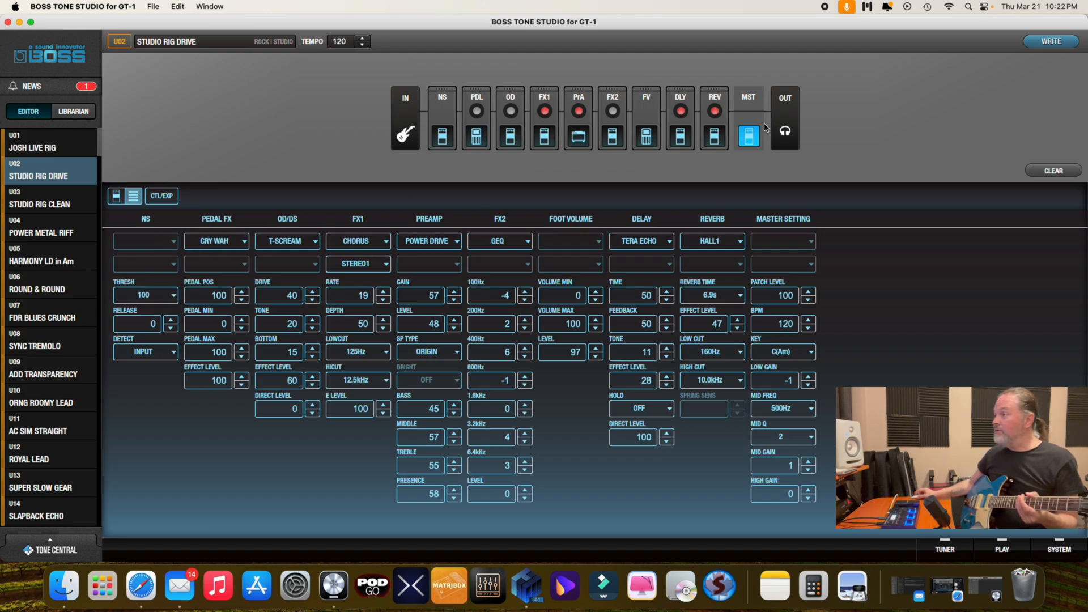
{"action": "mouse_move", "coordinate": [162, 299]}
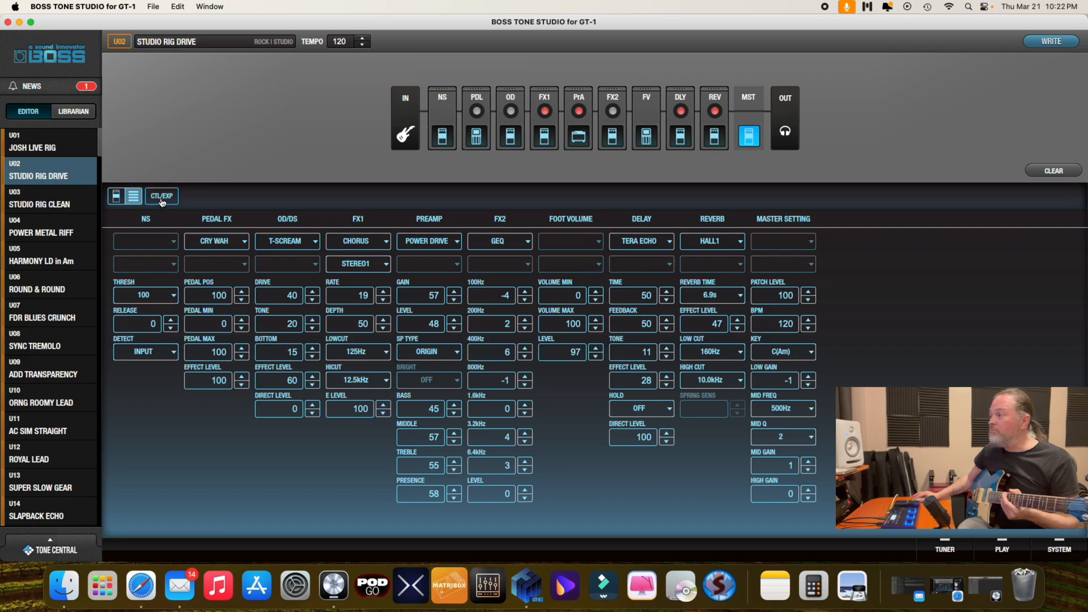
Step: Review CTL/EXP assignments: ASSIGN1 source and down switch kept on NUMBER -1
{"action": "left_click", "coordinate": [161, 196]}
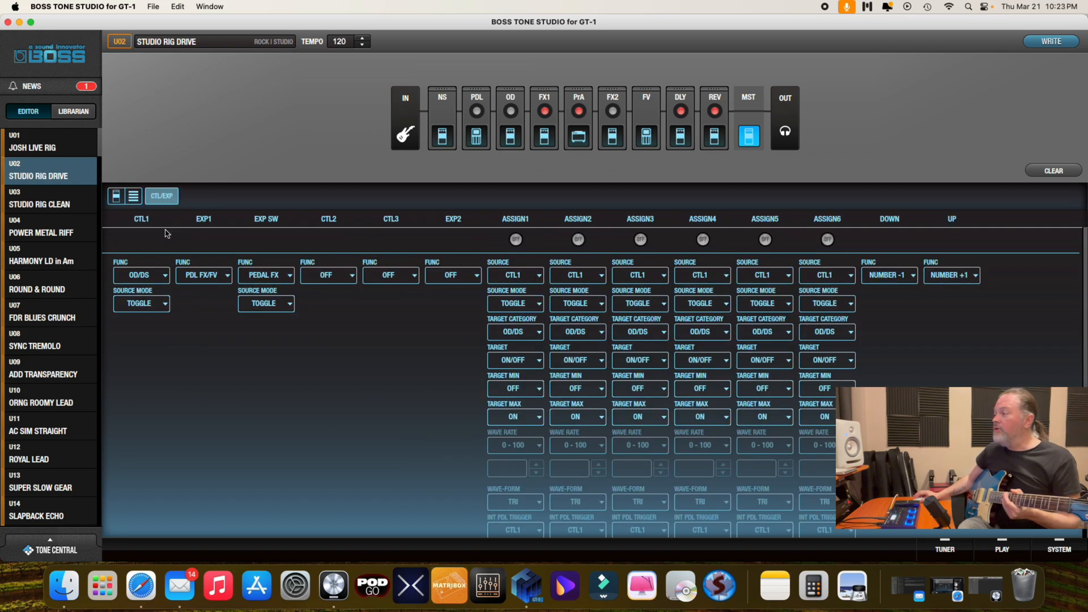
{"action": "mouse_move", "coordinate": [146, 231]}
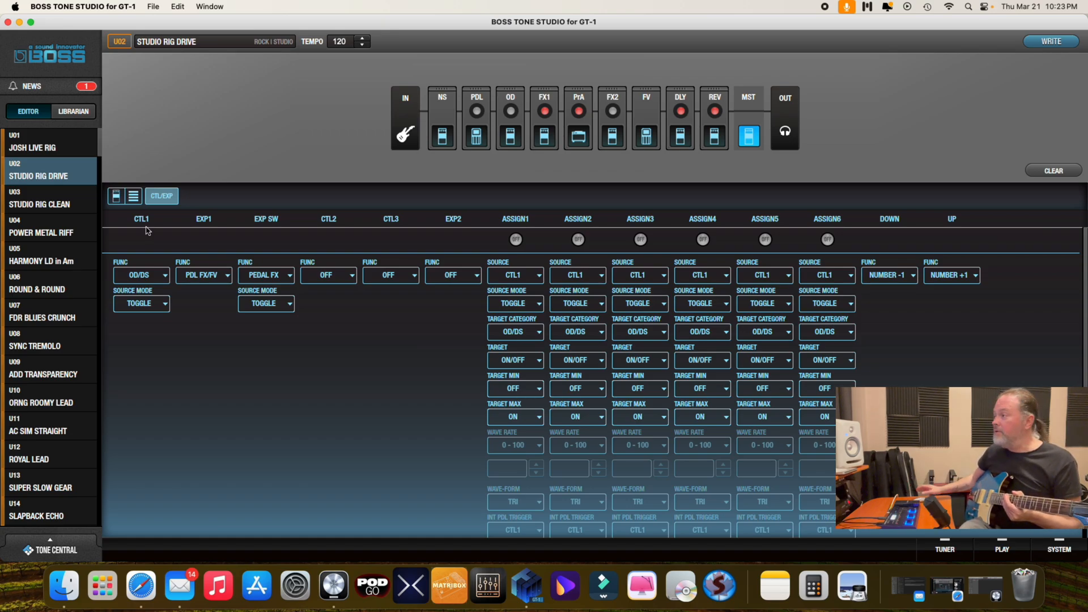
{"action": "mouse_move", "coordinate": [209, 237]}
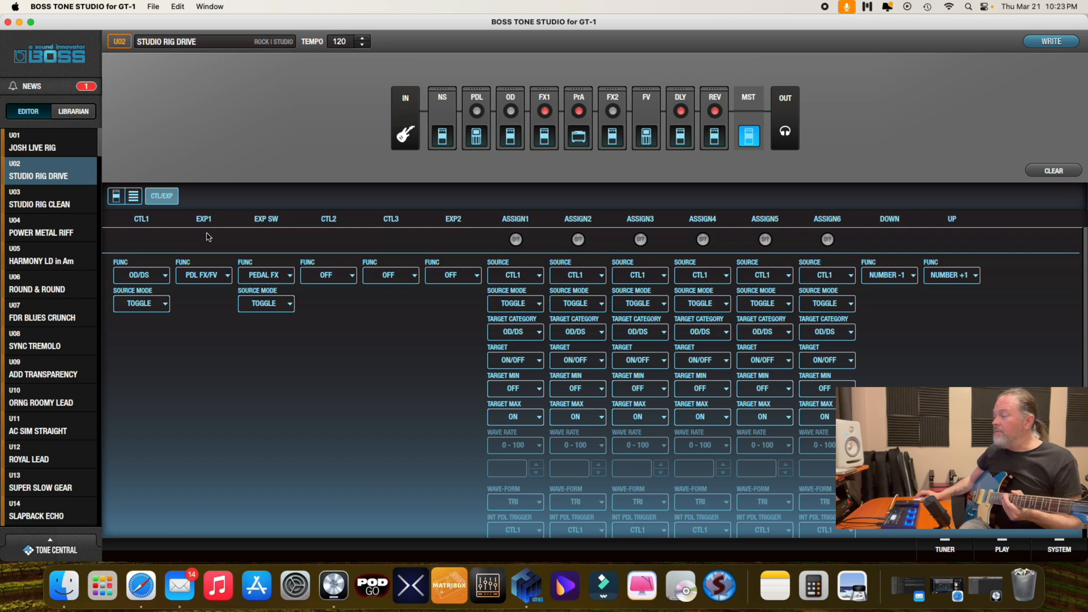
{"action": "mouse_move", "coordinate": [210, 240]}
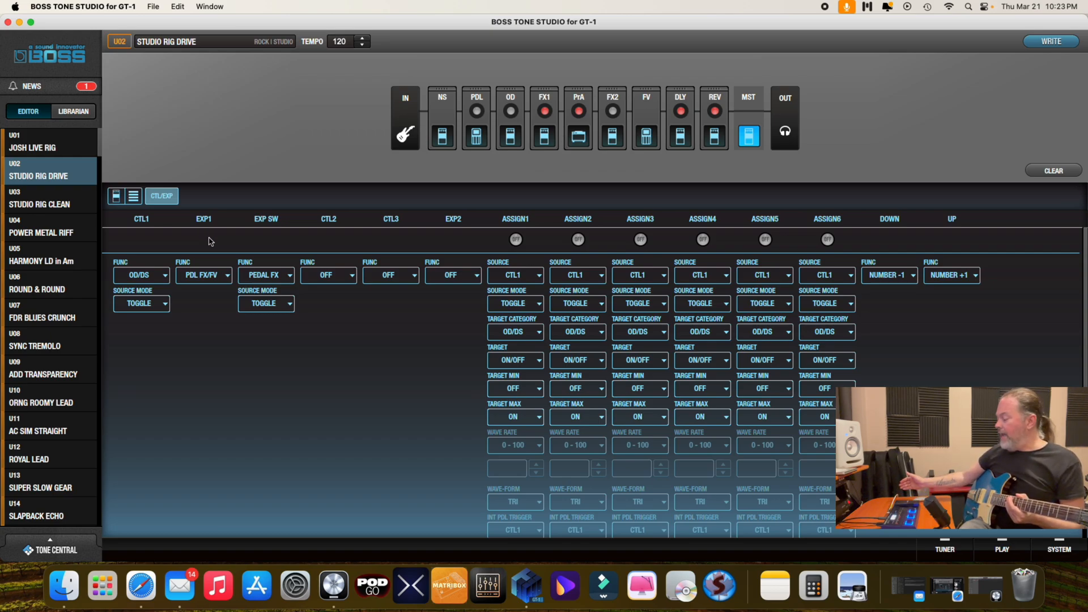
{"action": "mouse_move", "coordinate": [202, 223]}
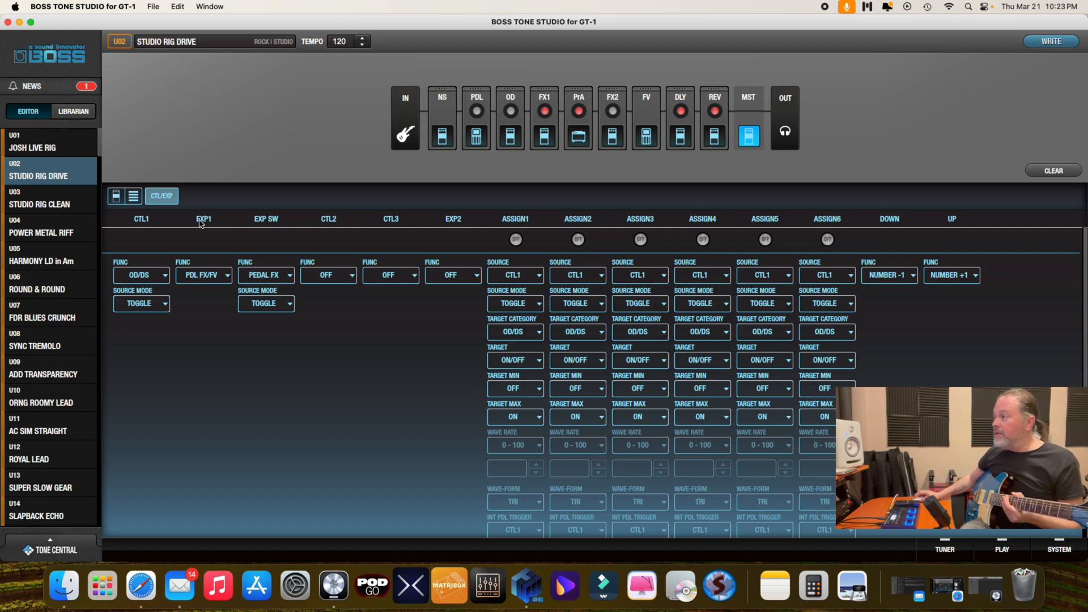
{"action": "mouse_move", "coordinate": [373, 241]}
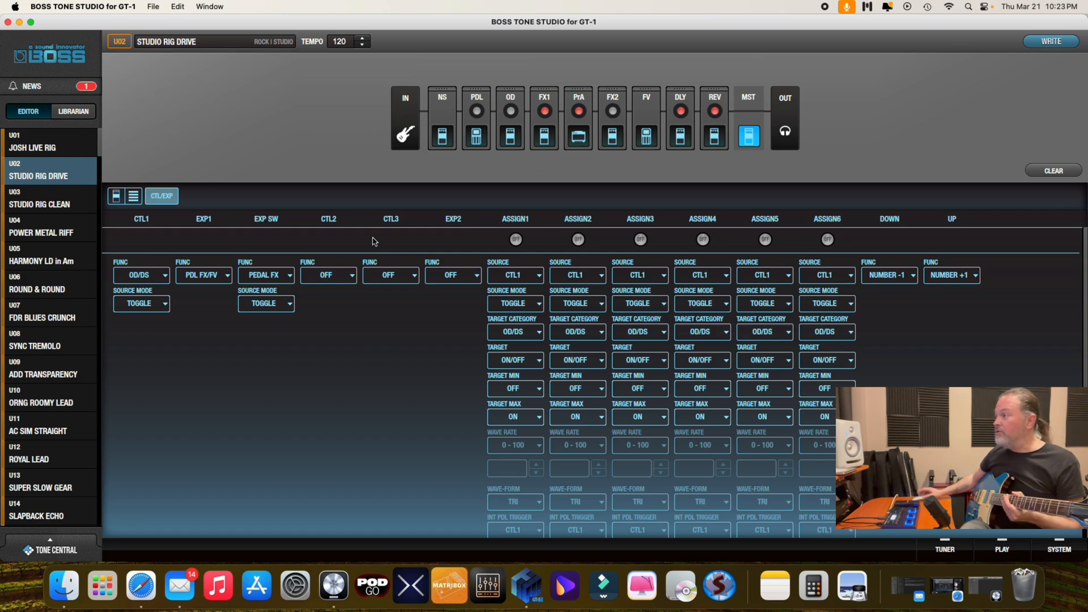
{"action": "mouse_move", "coordinate": [378, 228]}
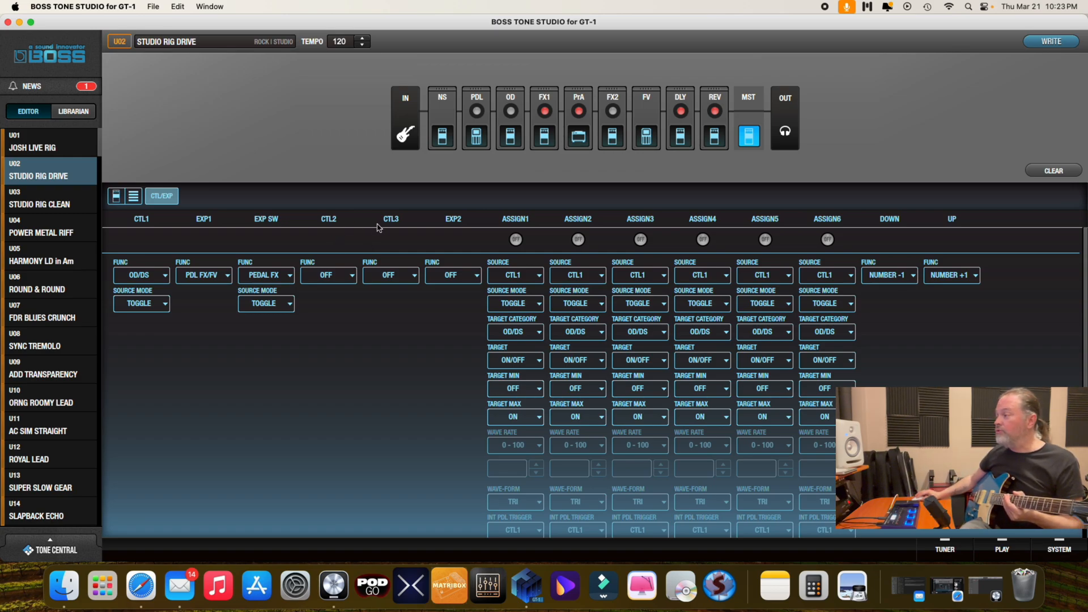
{"action": "left_click", "coordinate": [391, 274]}
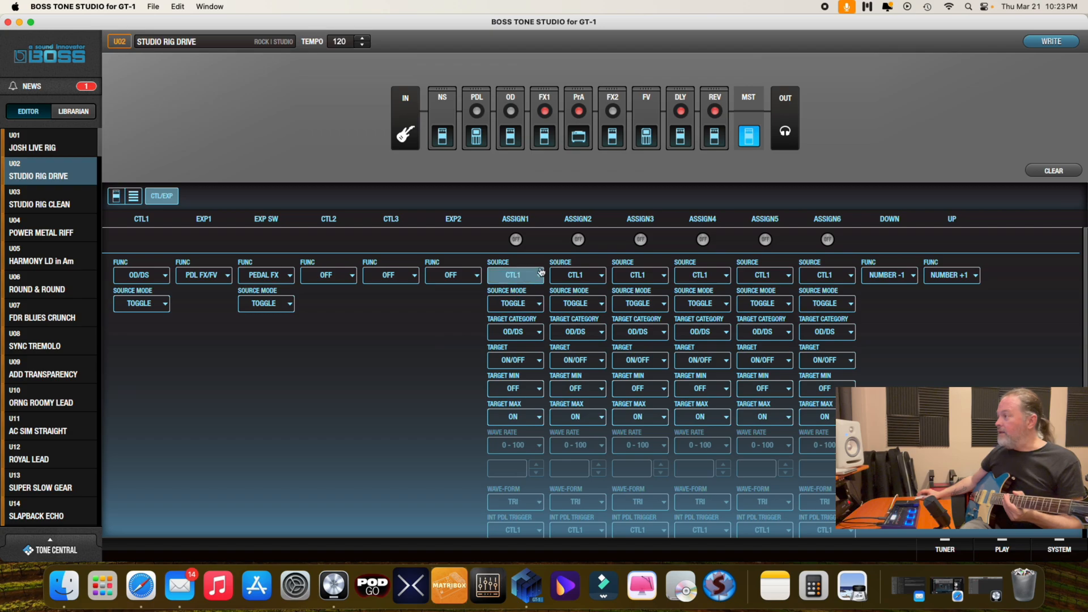
{"action": "mouse_move", "coordinate": [911, 248]}
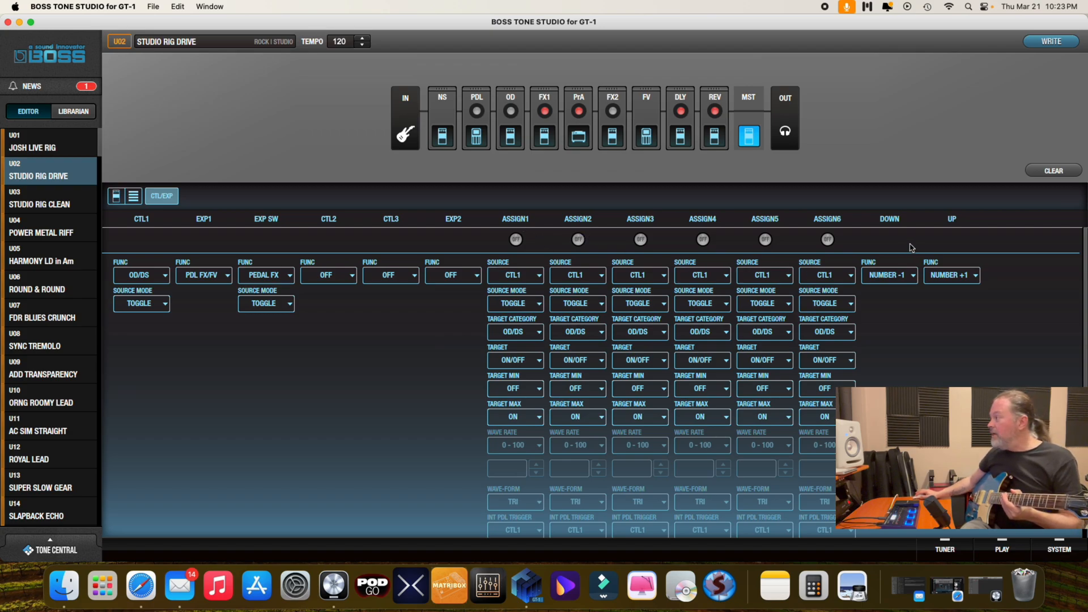
{"action": "mouse_move", "coordinate": [900, 230]}
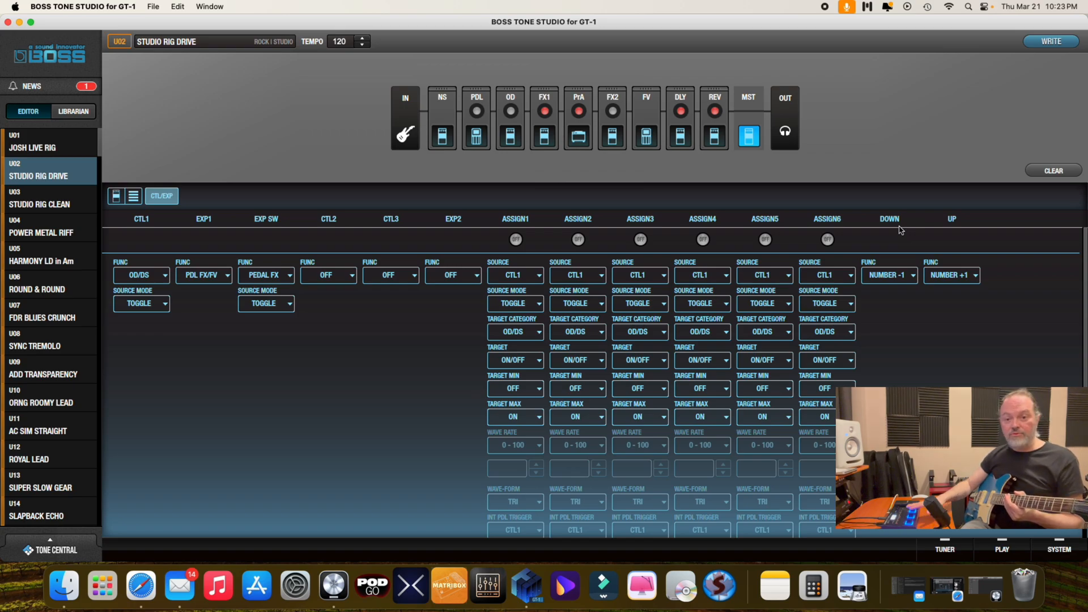
{"action": "mouse_move", "coordinate": [903, 295]}
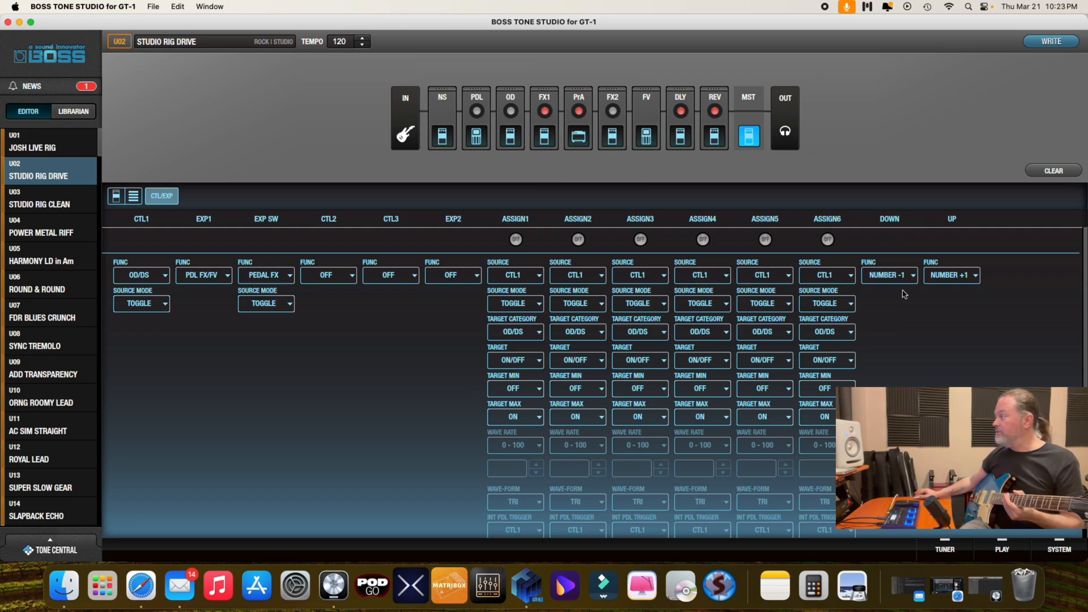
{"action": "left_click", "coordinate": [888, 274]}
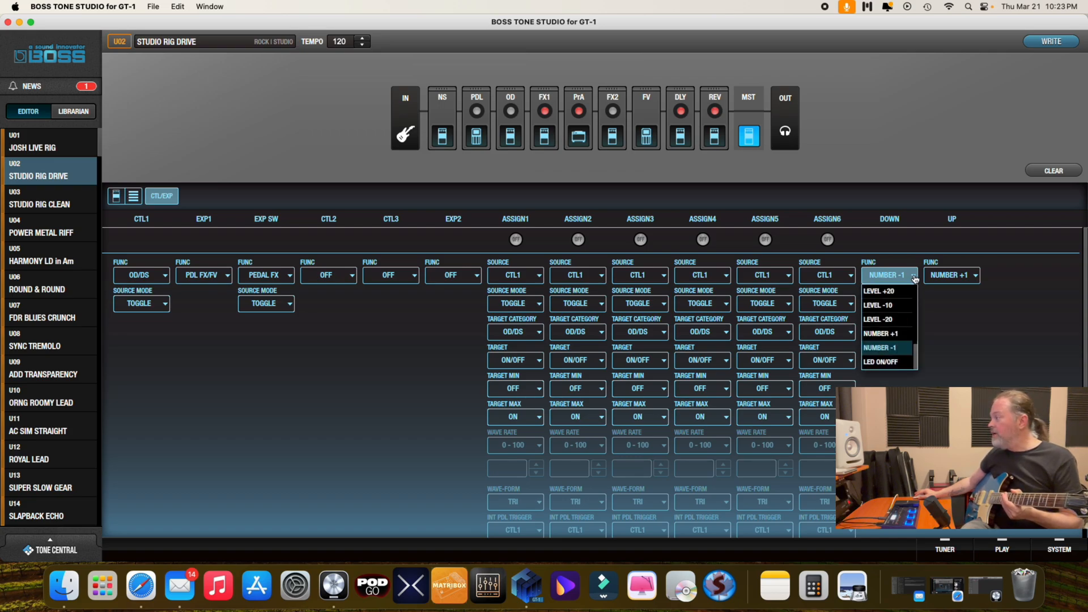
{"action": "left_click", "coordinate": [889, 348]}
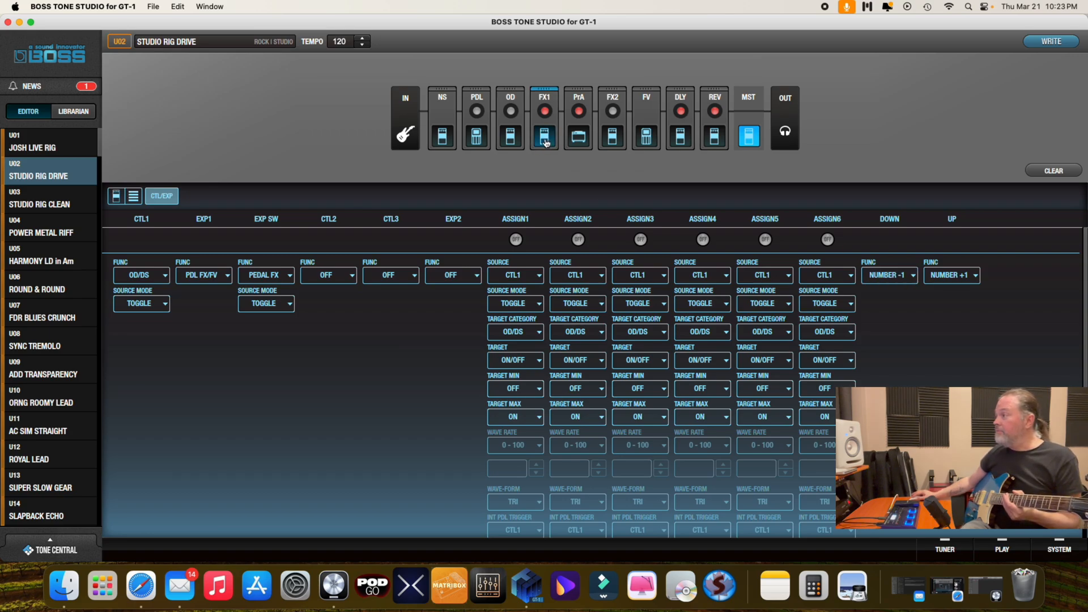
Step: Select the FX1 Chorus block (Rate 19, Depth 50) in single-effect view
{"action": "left_click", "coordinate": [543, 137]}
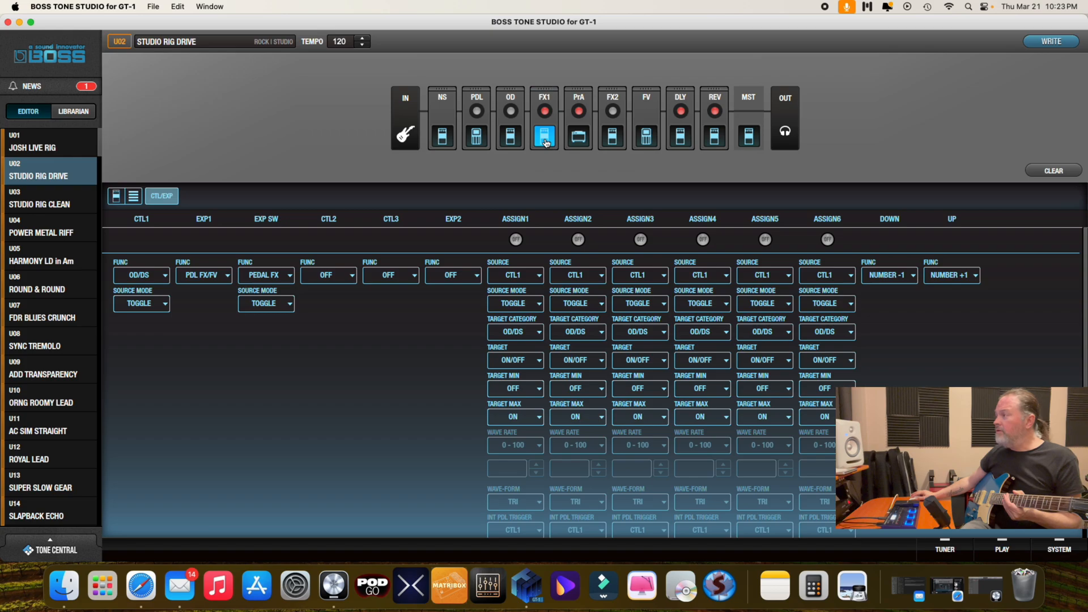
{"action": "left_click", "coordinate": [115, 196]}
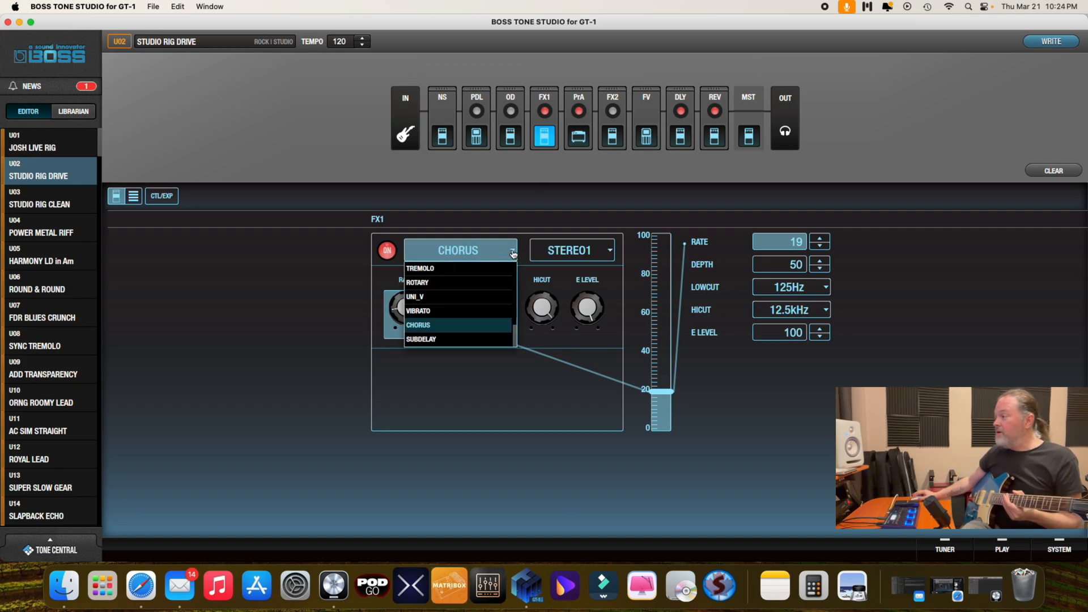
{"action": "left_click", "coordinate": [419, 325]}
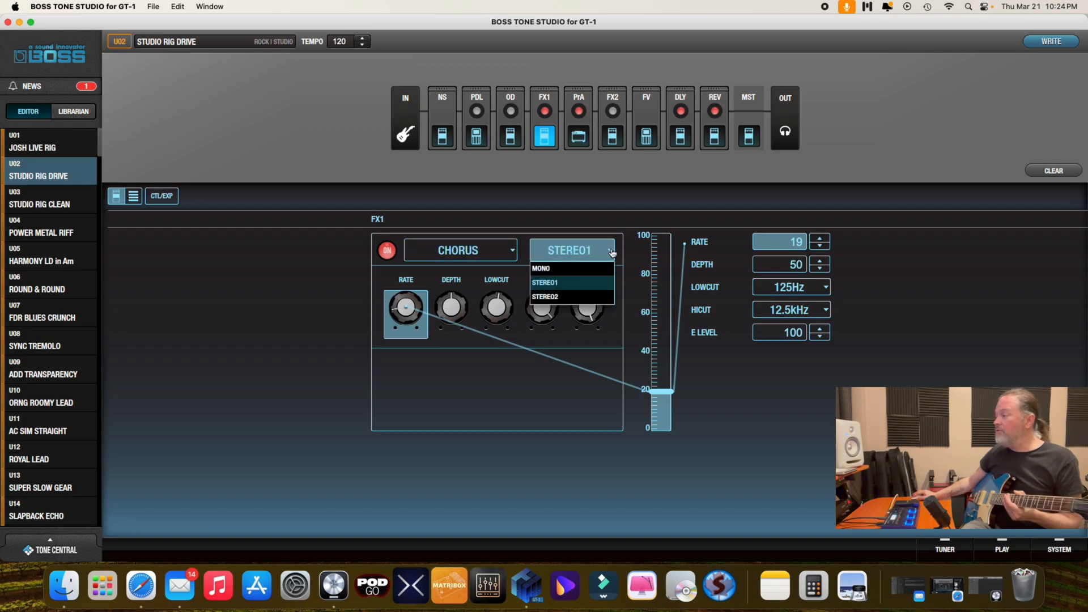
{"action": "left_click", "coordinate": [545, 282]}
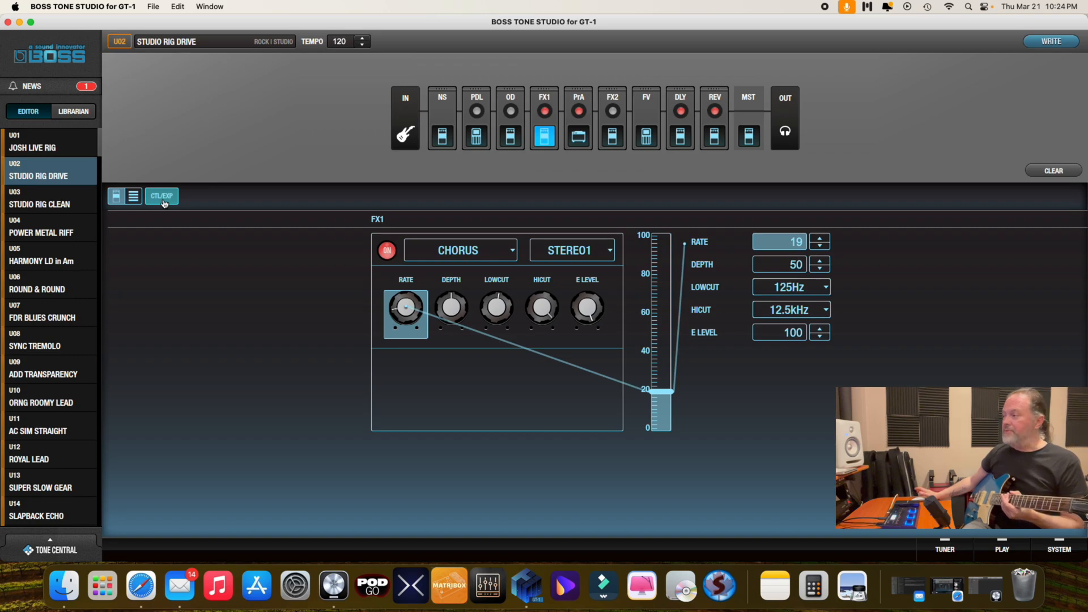
{"action": "mouse_move", "coordinate": [333, 344]}
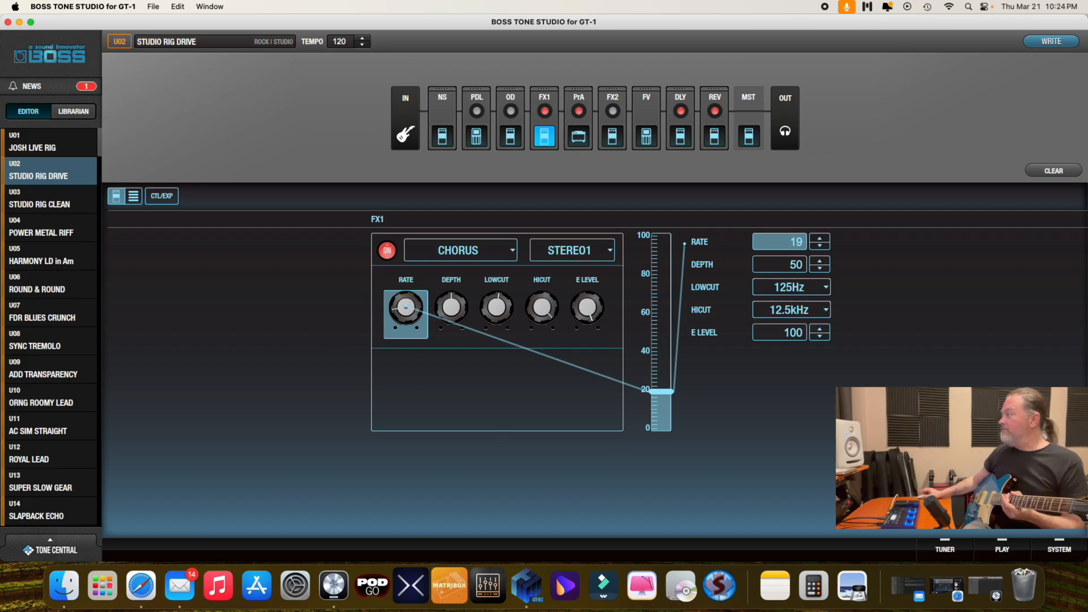
{"action": "left_click", "coordinate": [943, 550]}
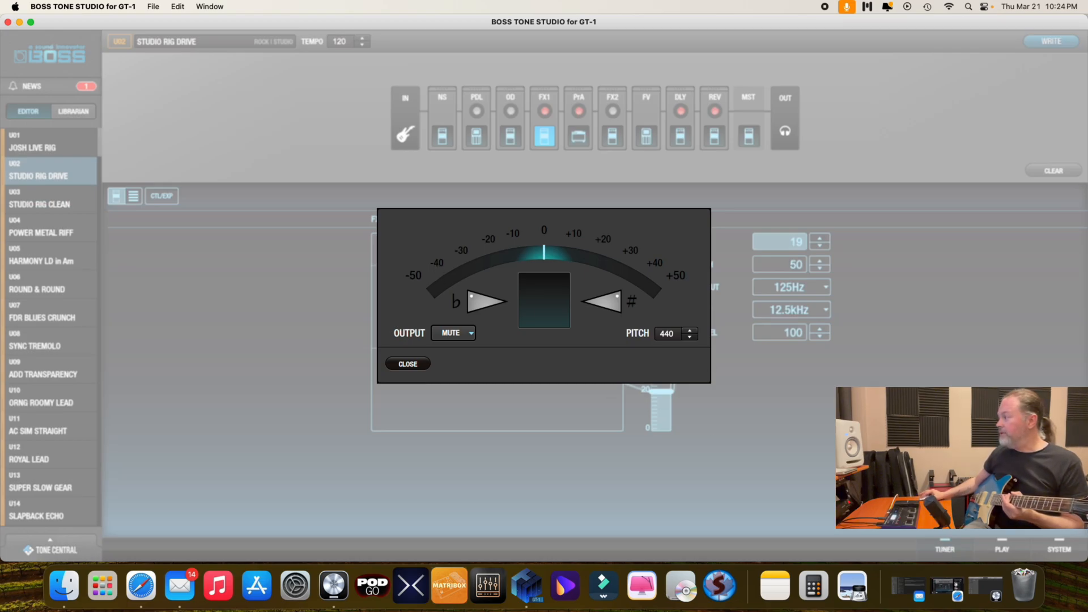
{"action": "left_click", "coordinate": [407, 364]}
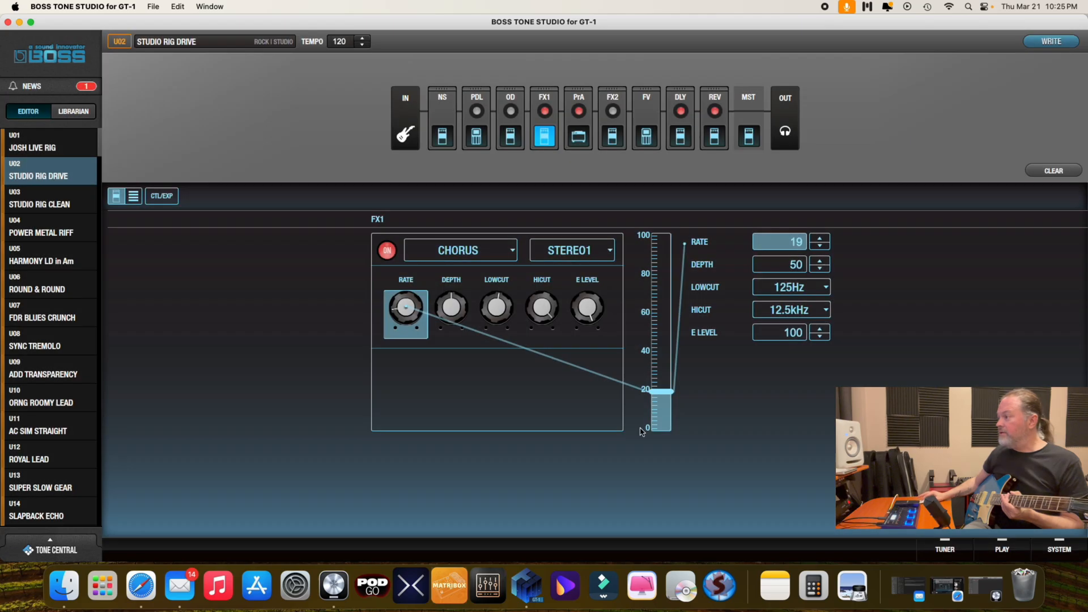
{"action": "left_click", "coordinate": [1000, 549]}
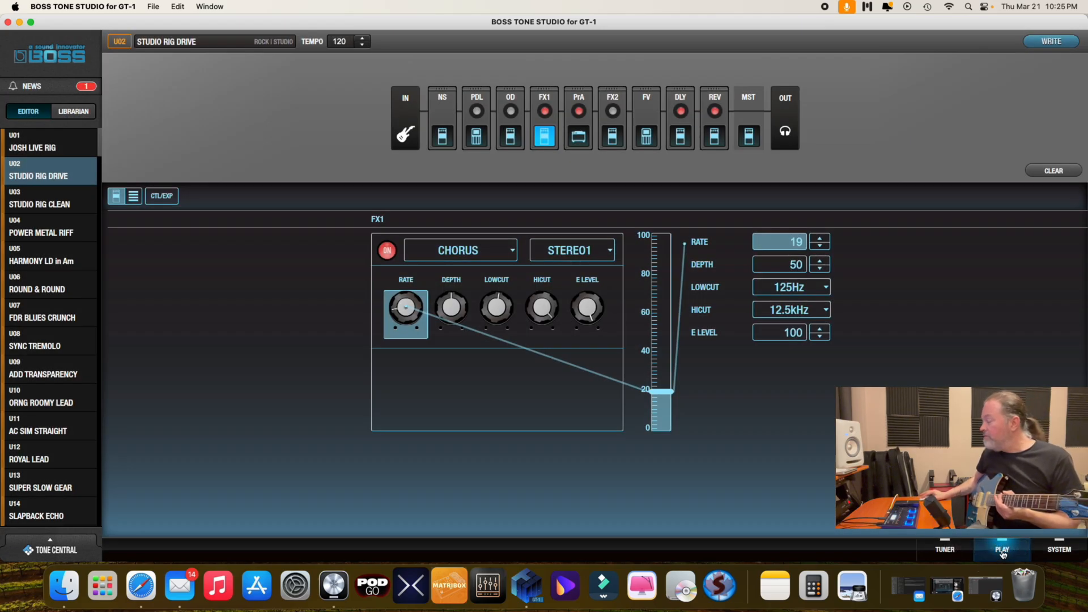
Step: Close the audio player dialog, leaving the FX1 Chorus settings unchanged
{"action": "left_click", "coordinate": [1000, 550]}
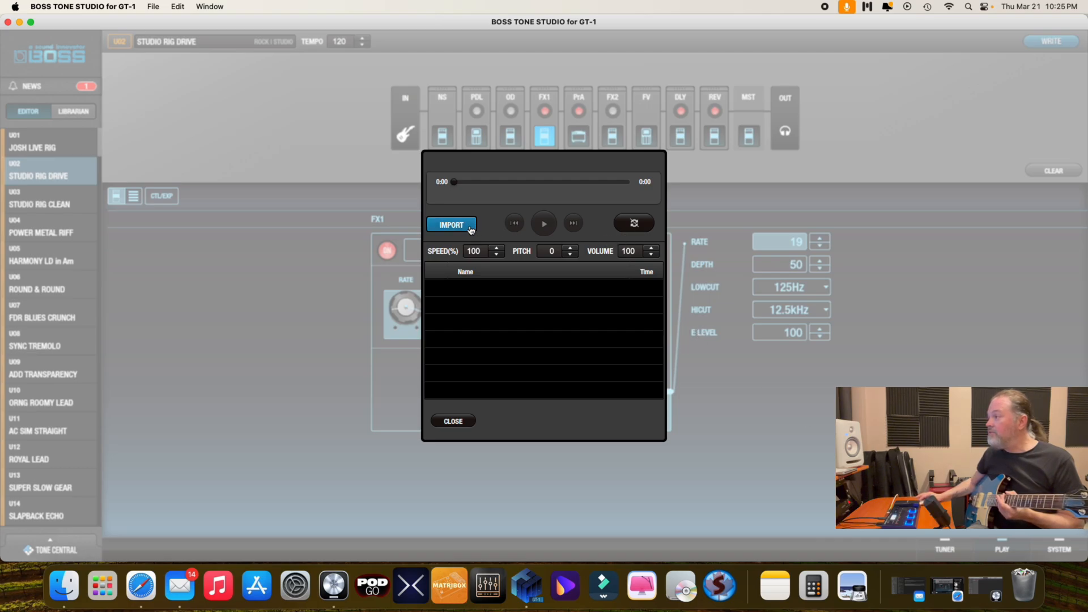
{"action": "mouse_move", "coordinate": [452, 421]}
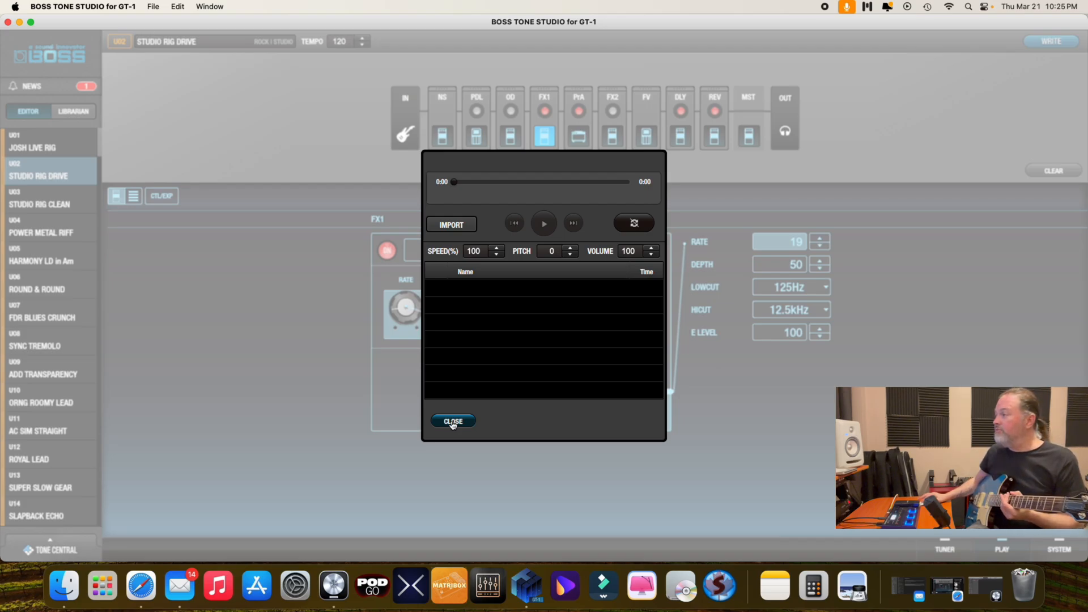
{"action": "mouse_move", "coordinate": [486, 313]}
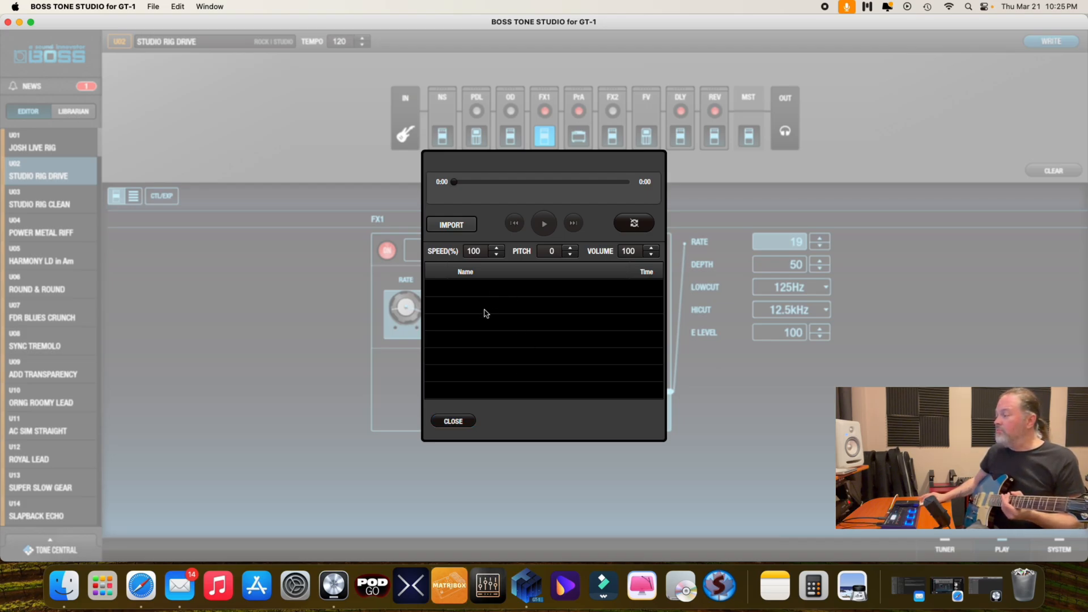
{"action": "mouse_move", "coordinate": [453, 421]}
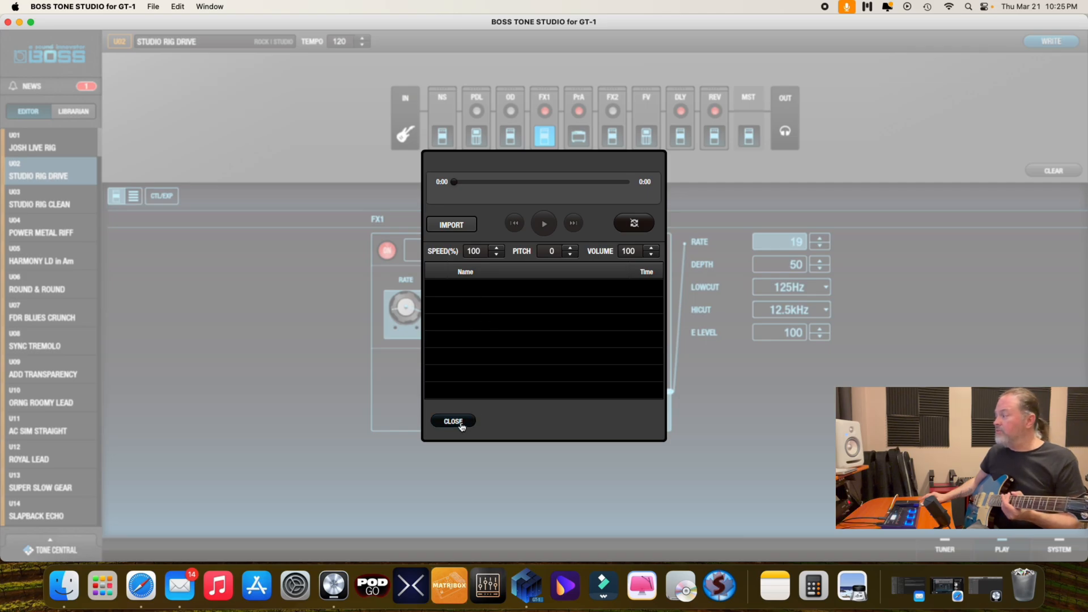
{"action": "left_click", "coordinate": [453, 422]}
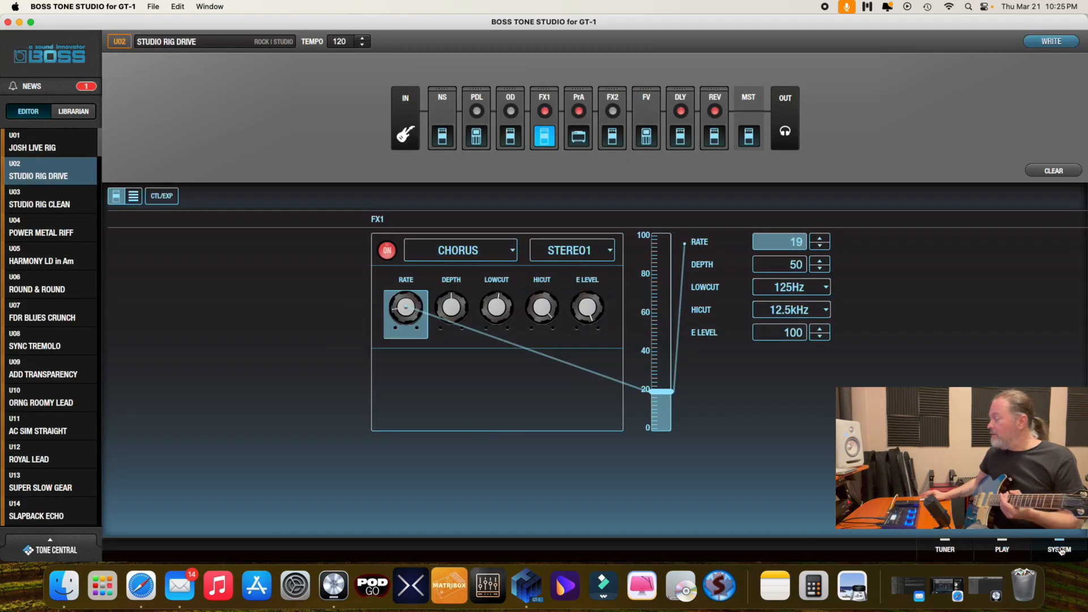
{"action": "left_click", "coordinate": [1059, 549]}
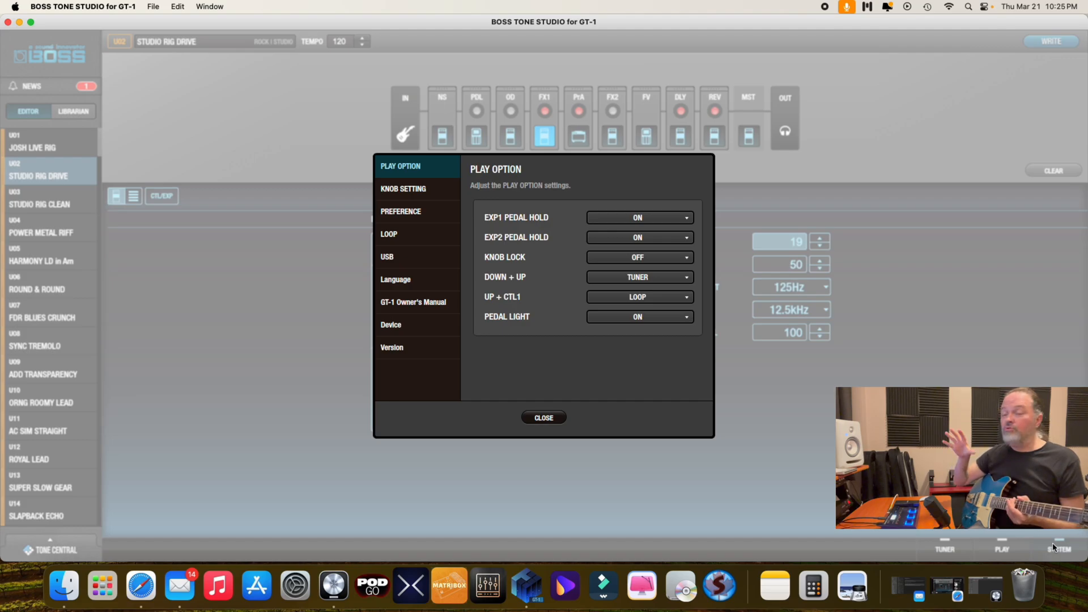
{"action": "mouse_move", "coordinate": [477, 422]}
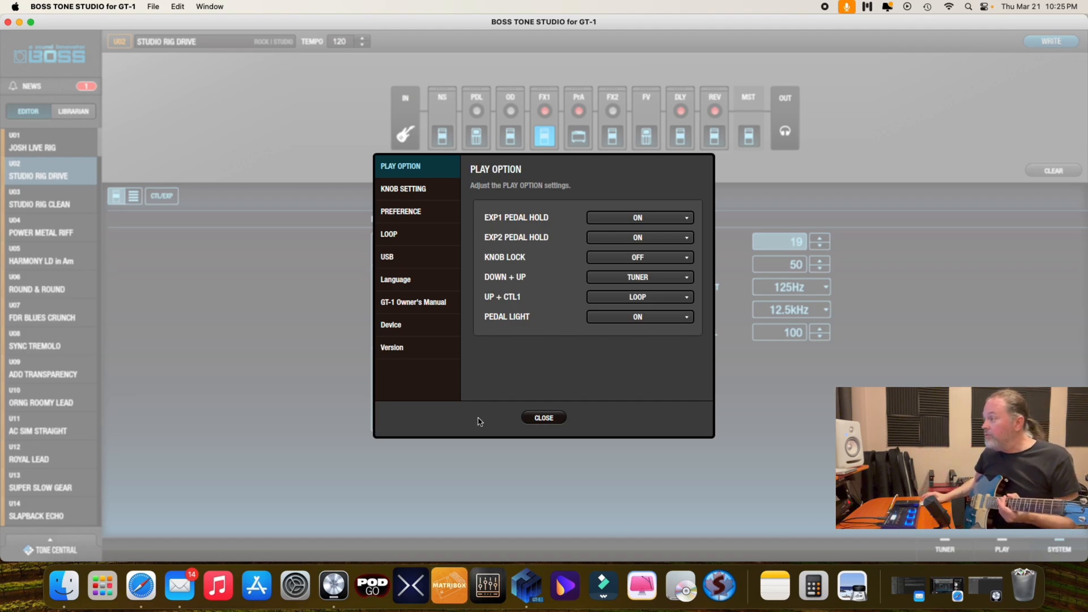
{"action": "left_click", "coordinate": [388, 257]}
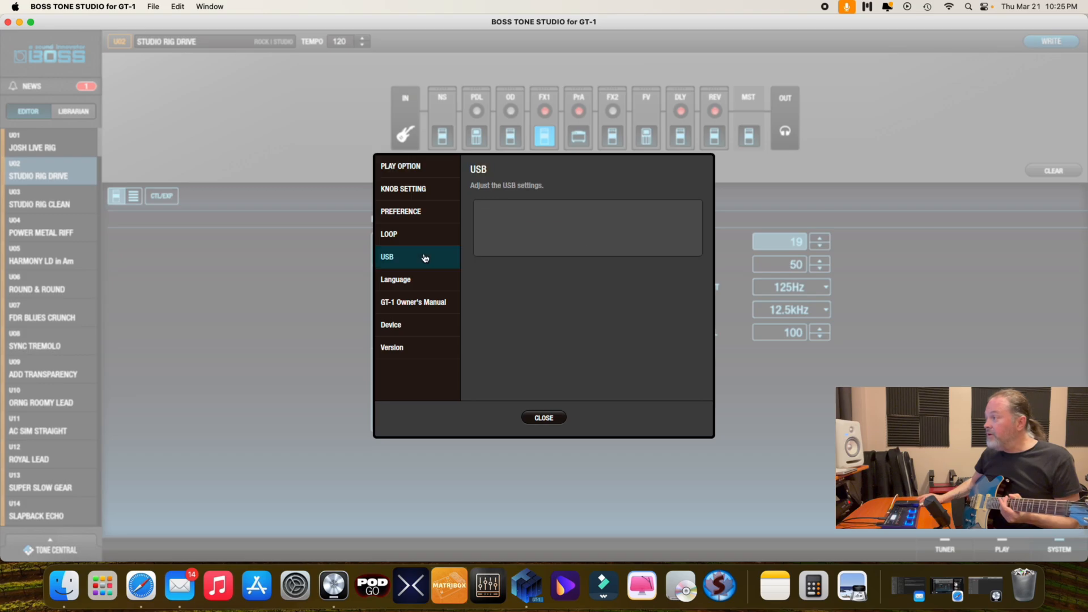
{"action": "left_click", "coordinate": [388, 257]}
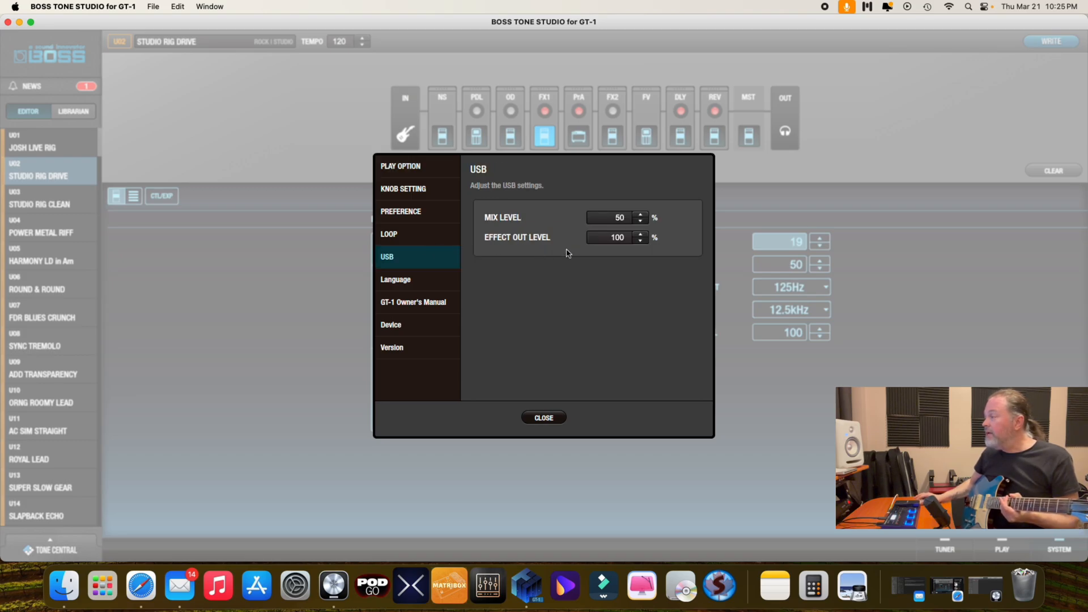
{"action": "left_click", "coordinate": [389, 234]}
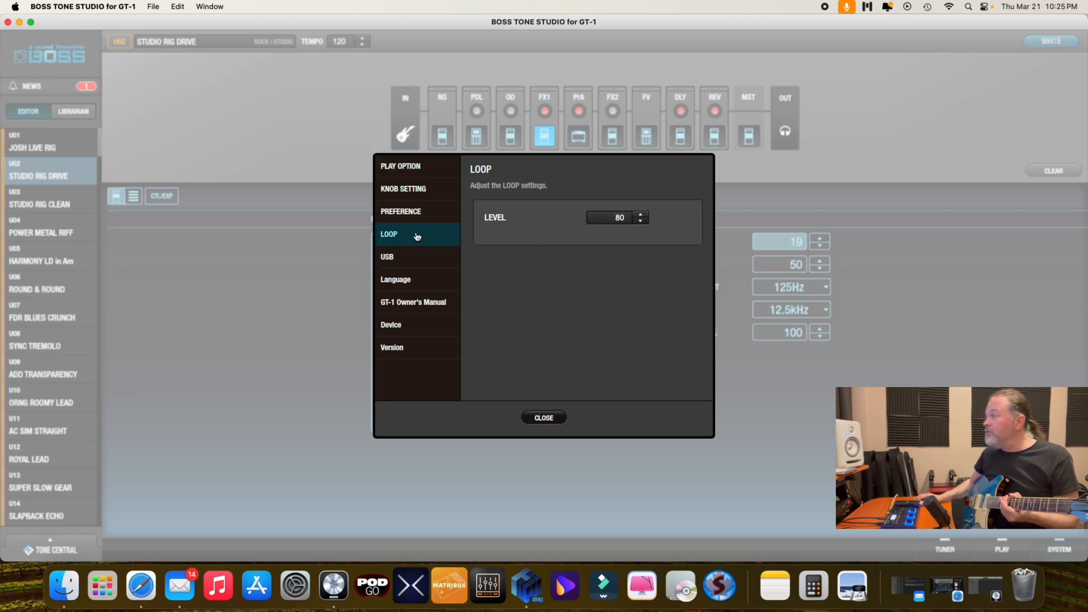
{"action": "left_click", "coordinate": [399, 212]}
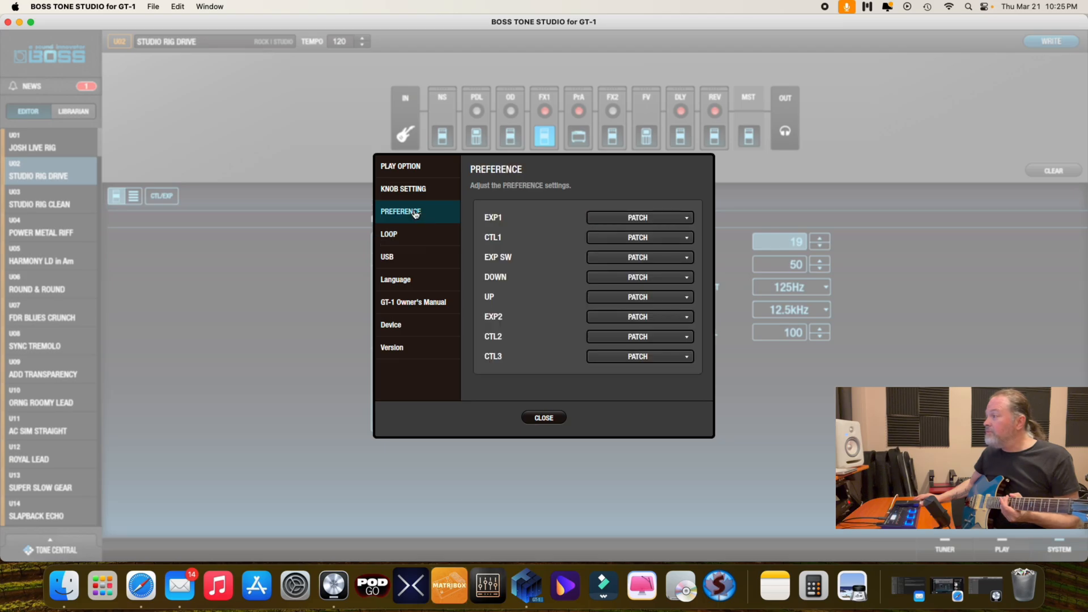
{"action": "mouse_move", "coordinate": [411, 193]}
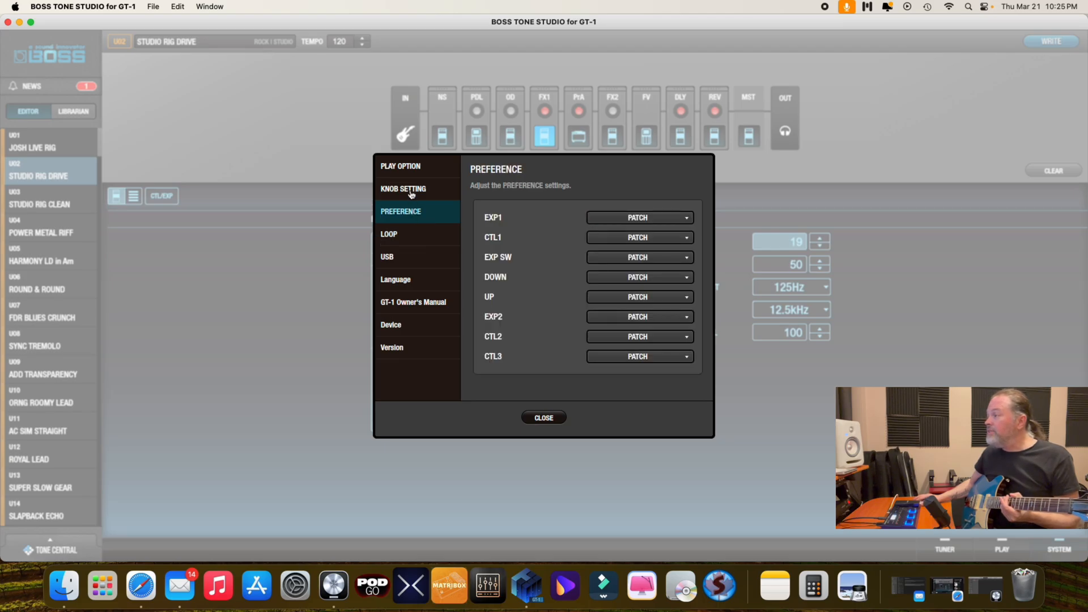
{"action": "left_click", "coordinate": [402, 189]}
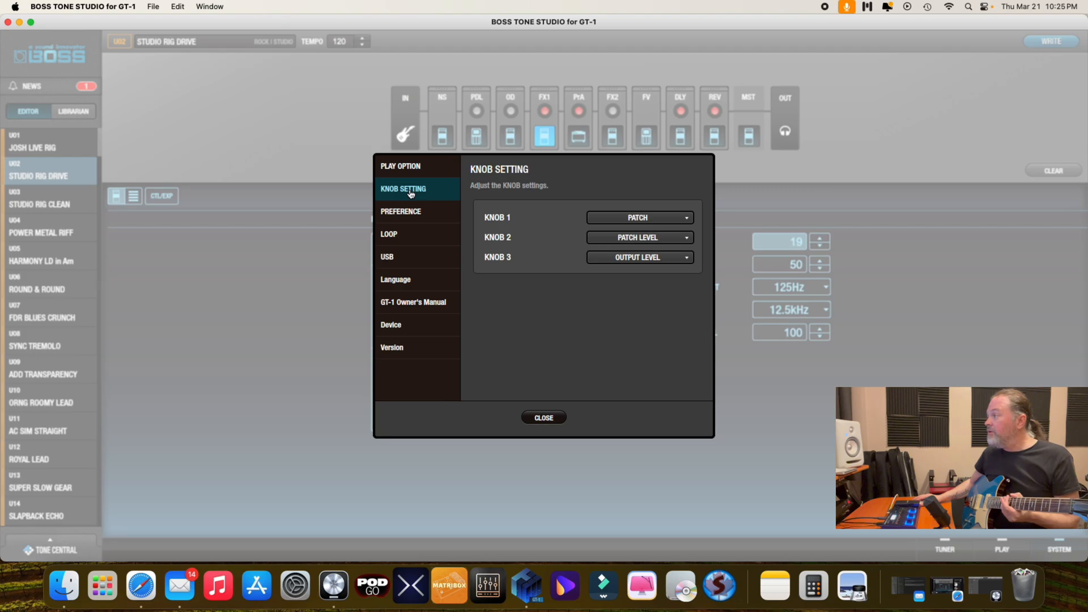
{"action": "left_click", "coordinate": [543, 417]}
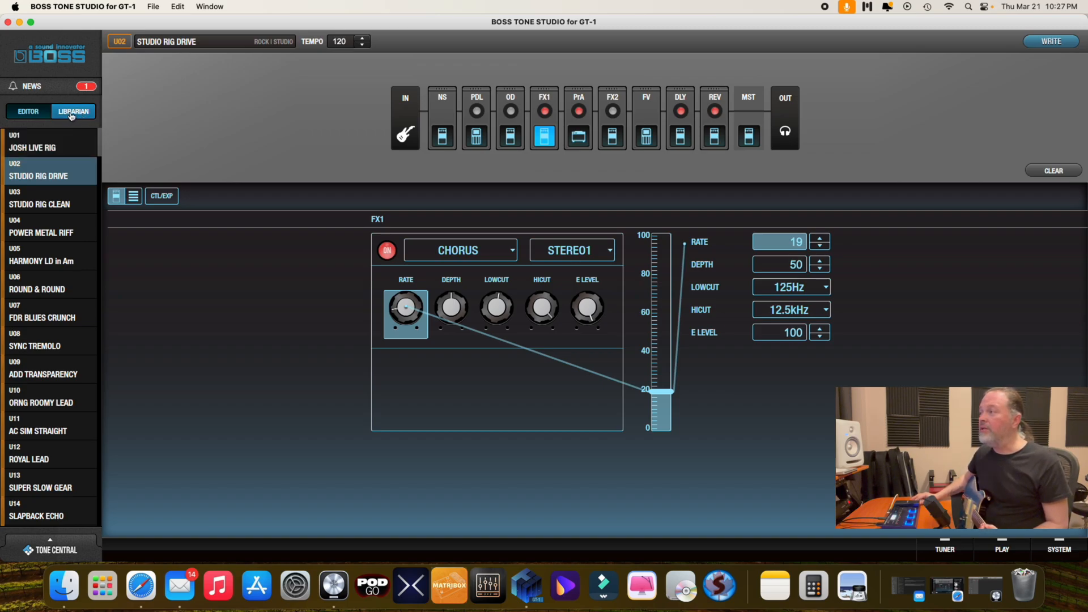
Step: Switch to the Librarian showing the JoshG live set with Studio Rig Drive and Studio Rig Clean
{"action": "left_click", "coordinate": [73, 111]}
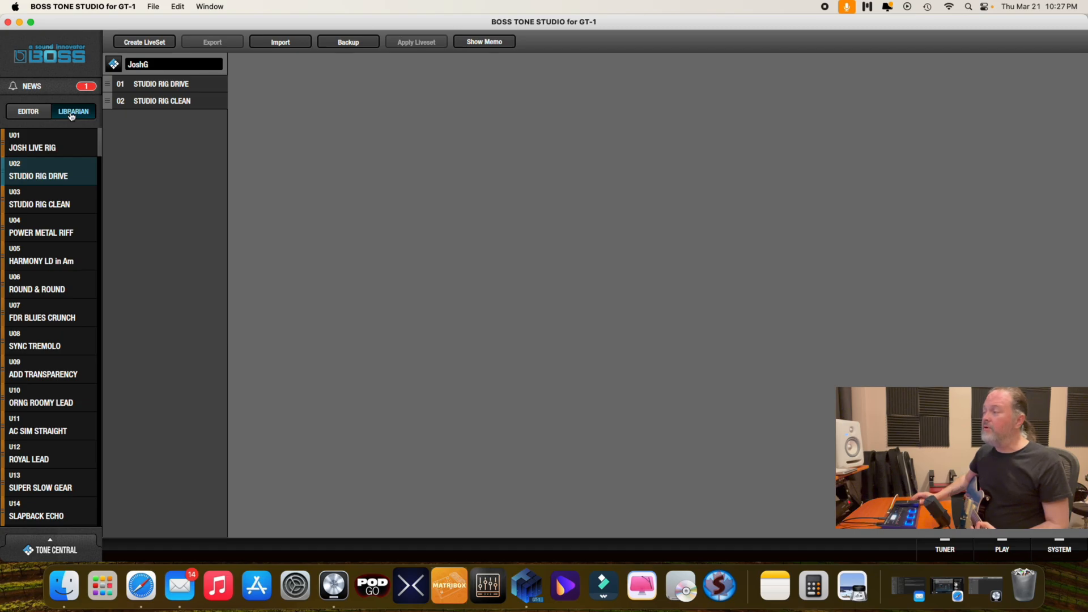
{"action": "mouse_move", "coordinate": [291, 64]}
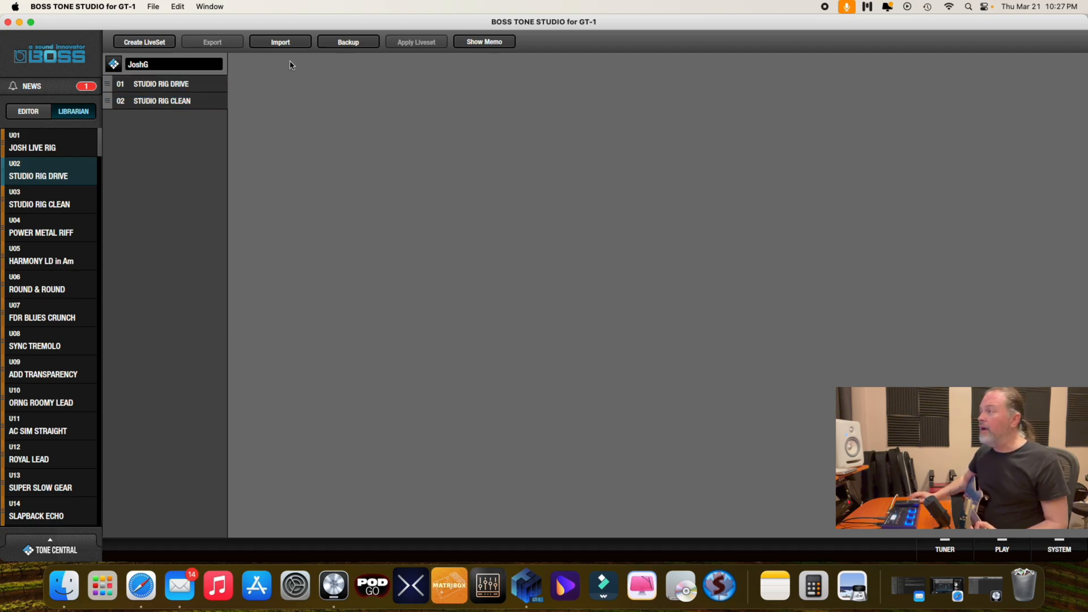
{"action": "left_click", "coordinate": [162, 101]}
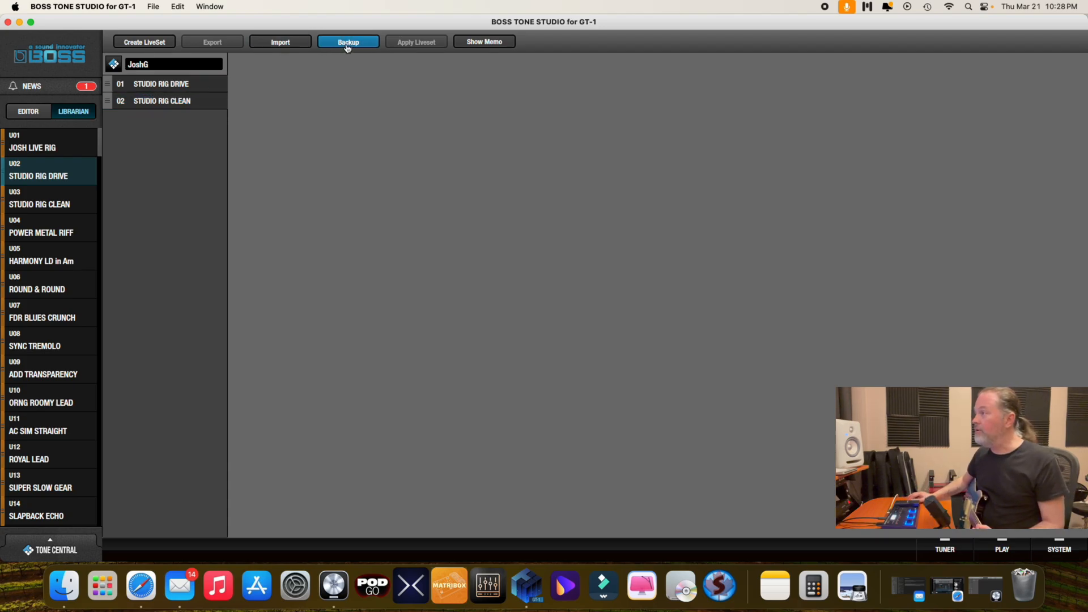
{"action": "mouse_move", "coordinate": [186, 47]}
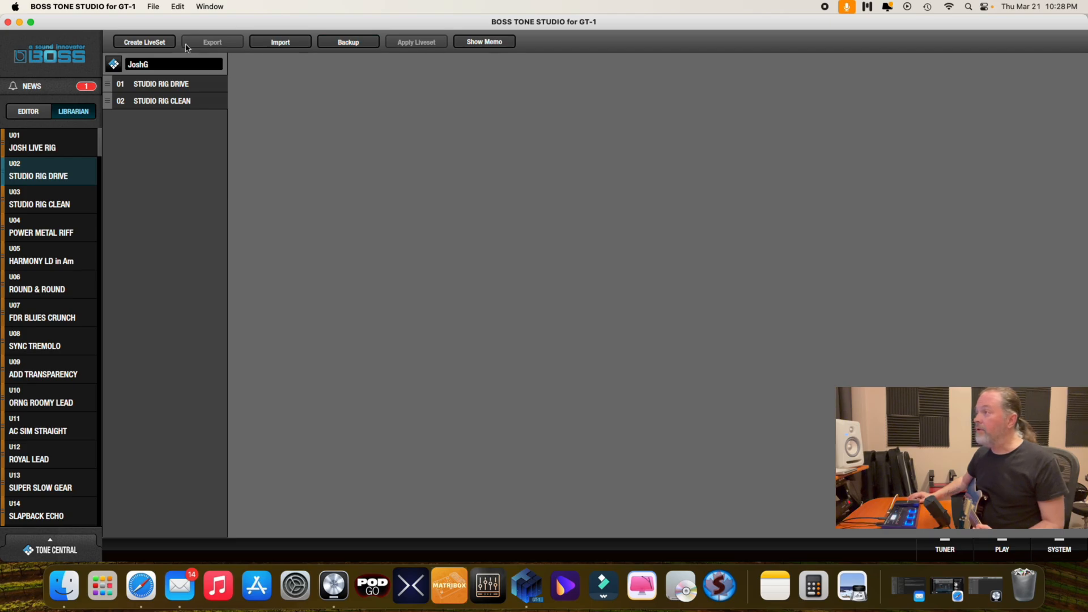
Step: Show memos (Rock | Studio) under both patches; open the Backup file chooser and cancel it
{"action": "left_click", "coordinate": [483, 42]}
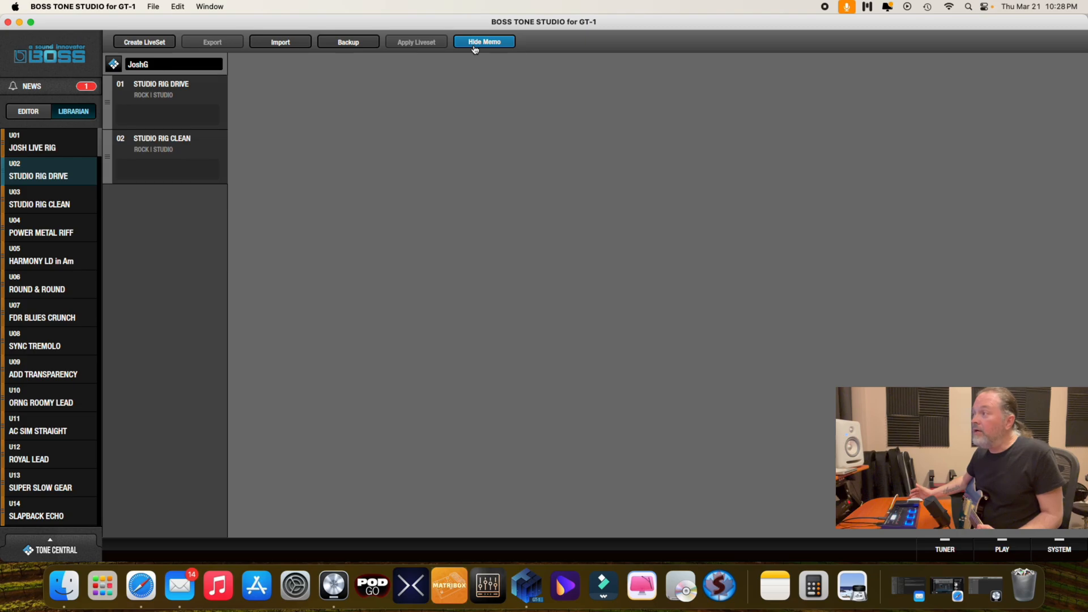
{"action": "mouse_move", "coordinate": [143, 42]}
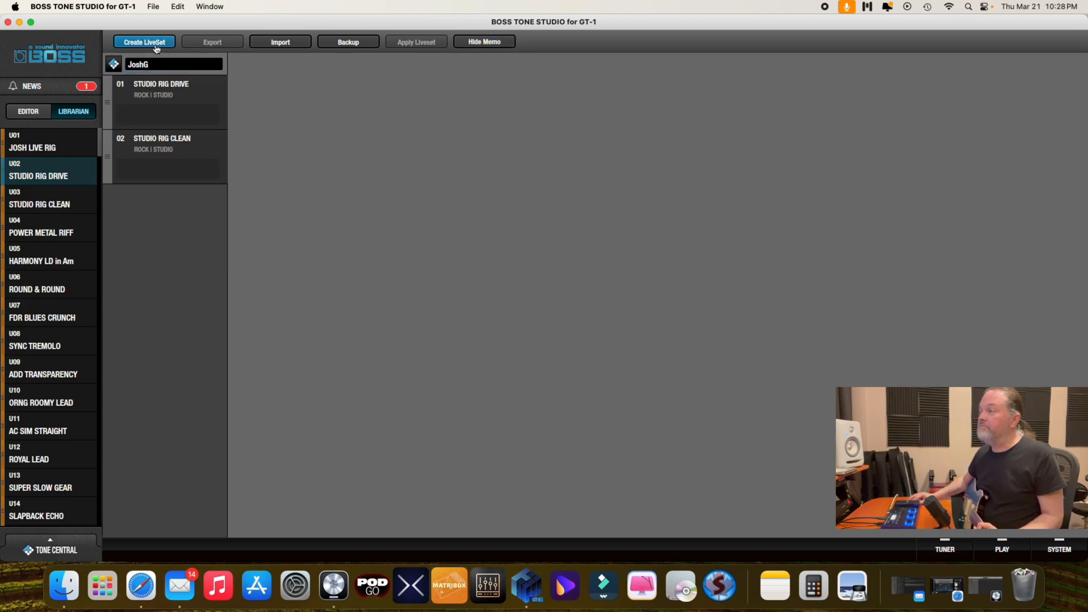
{"action": "mouse_move", "coordinate": [353, 52]}
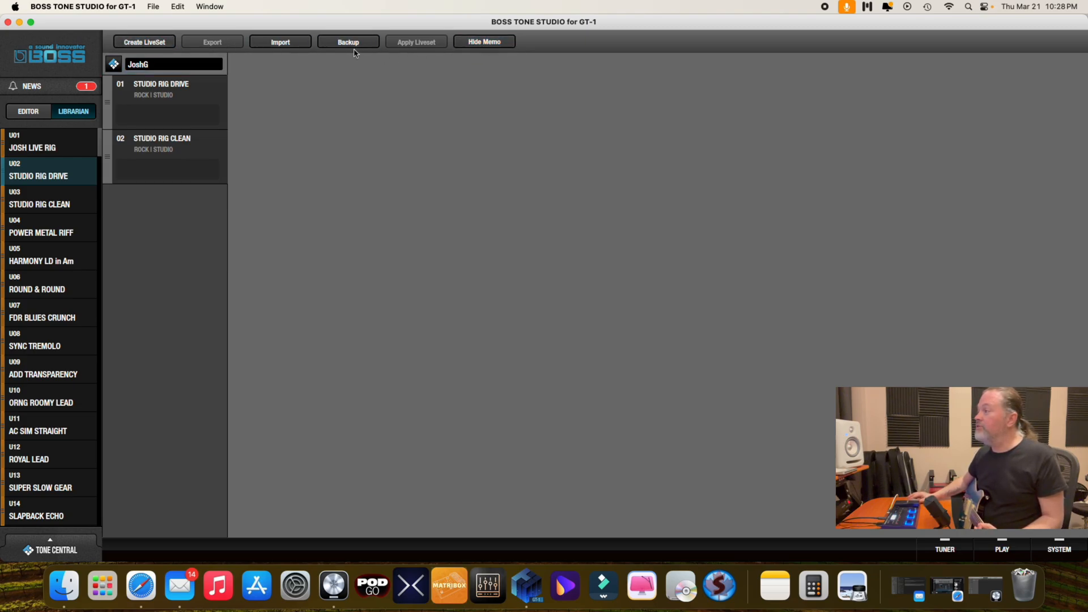
{"action": "left_click", "coordinate": [280, 42]}
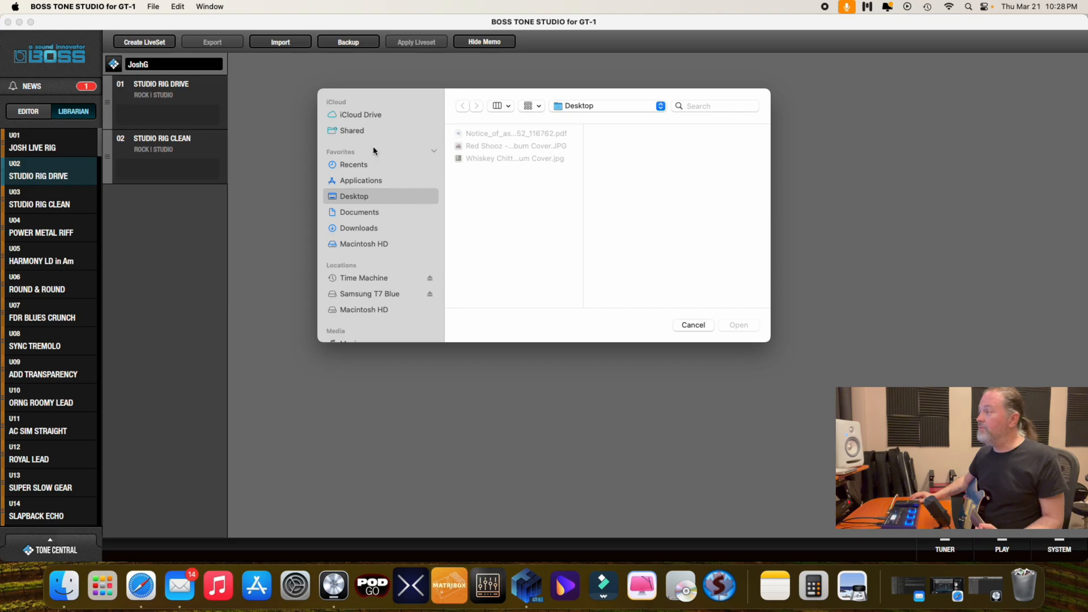
{"action": "left_click", "coordinate": [691, 325]}
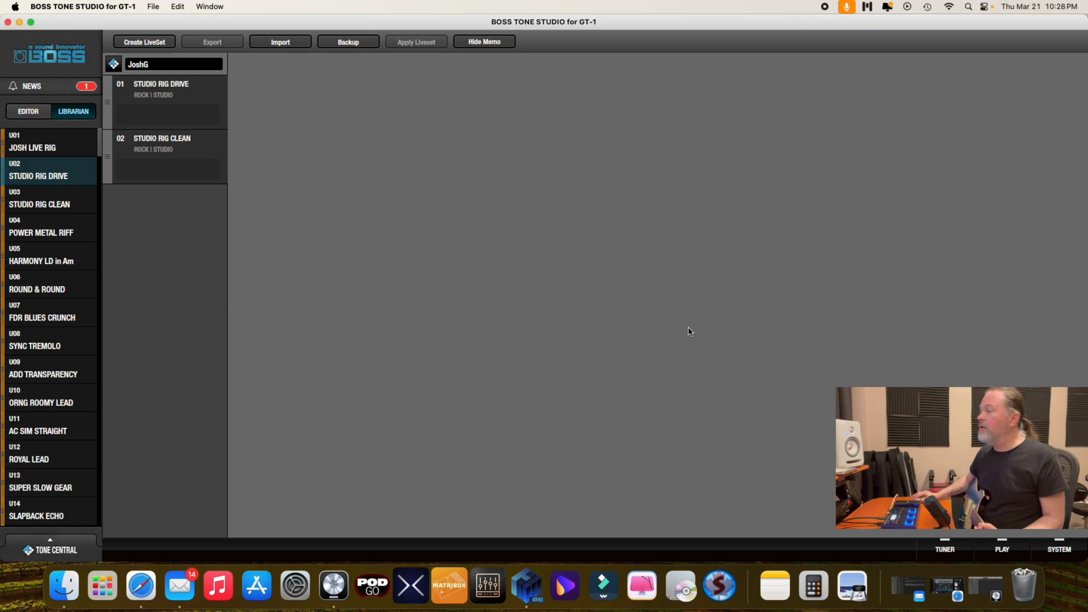
{"action": "mouse_move", "coordinate": [671, 323]}
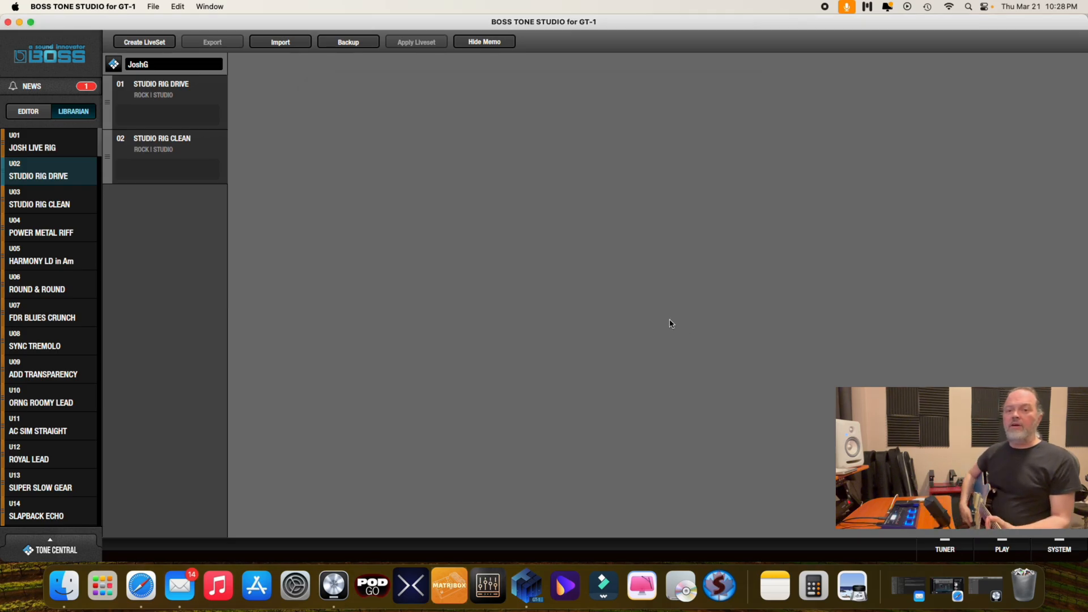